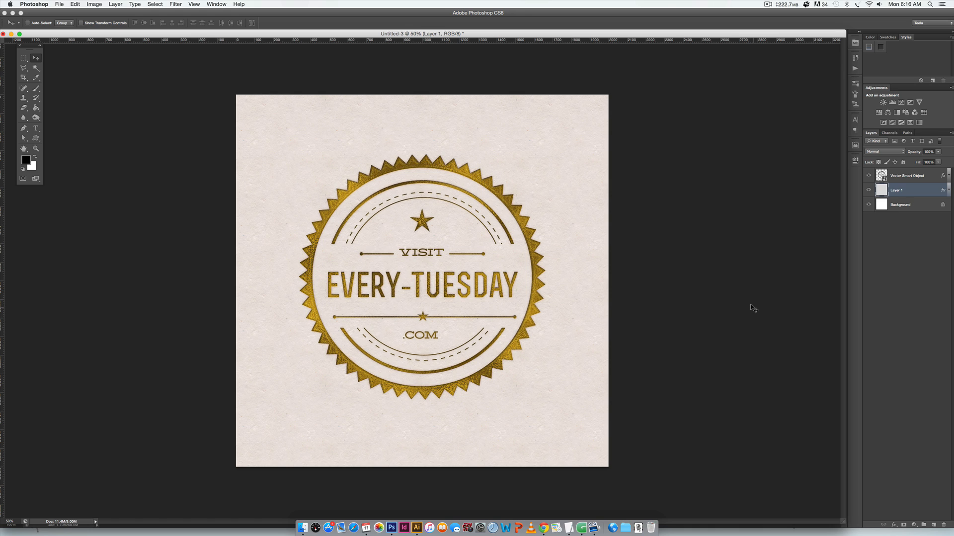
pyautogui.moveTo(575, 205)
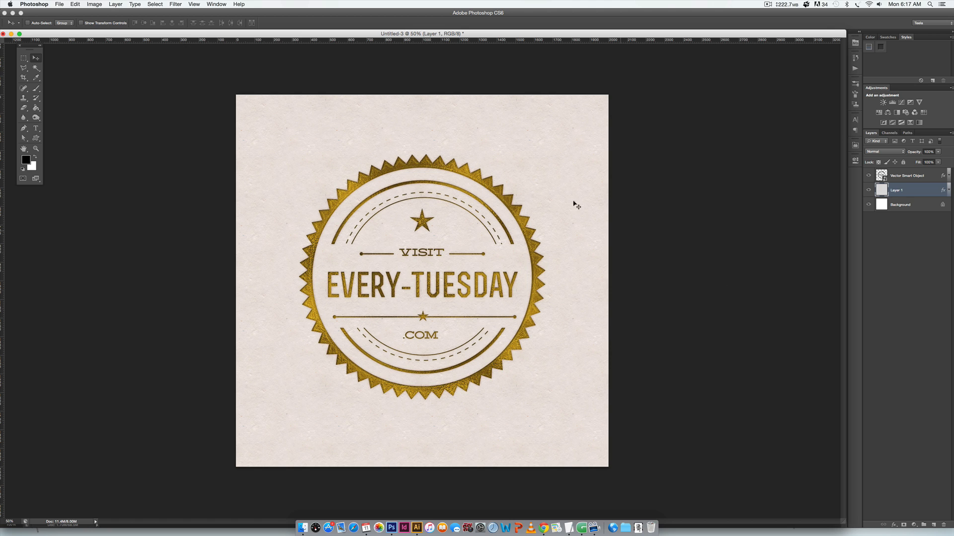
pyautogui.moveTo(546, 332)
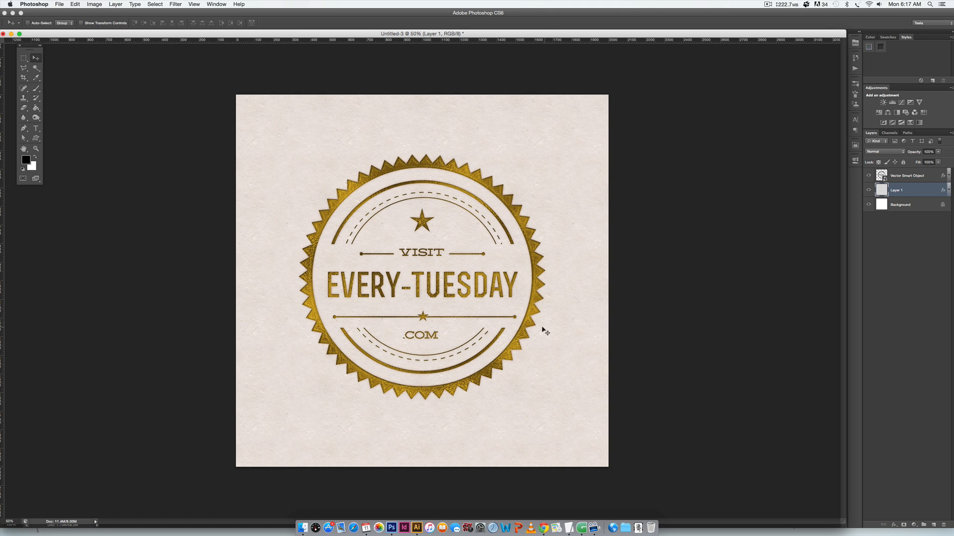
pyautogui.moveTo(565, 284)
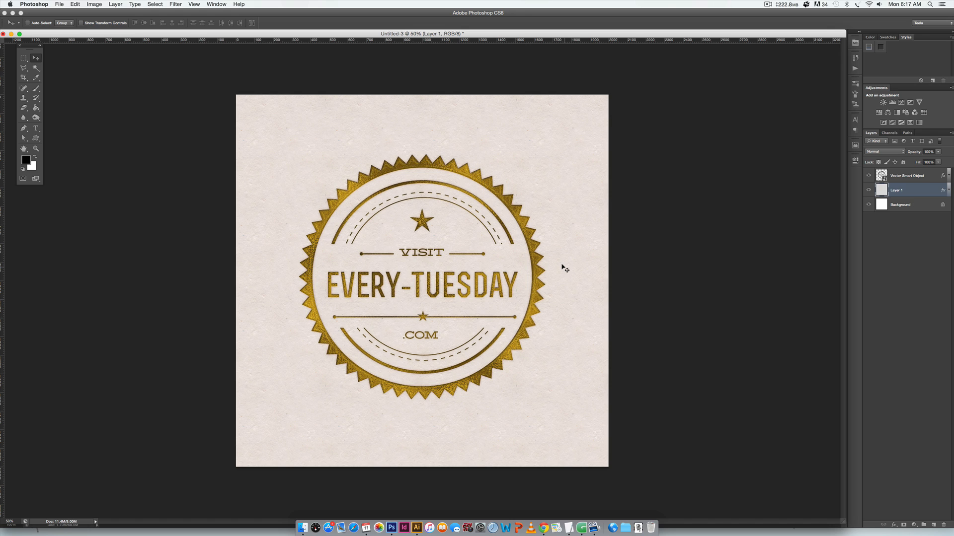
pyautogui.moveTo(558, 216)
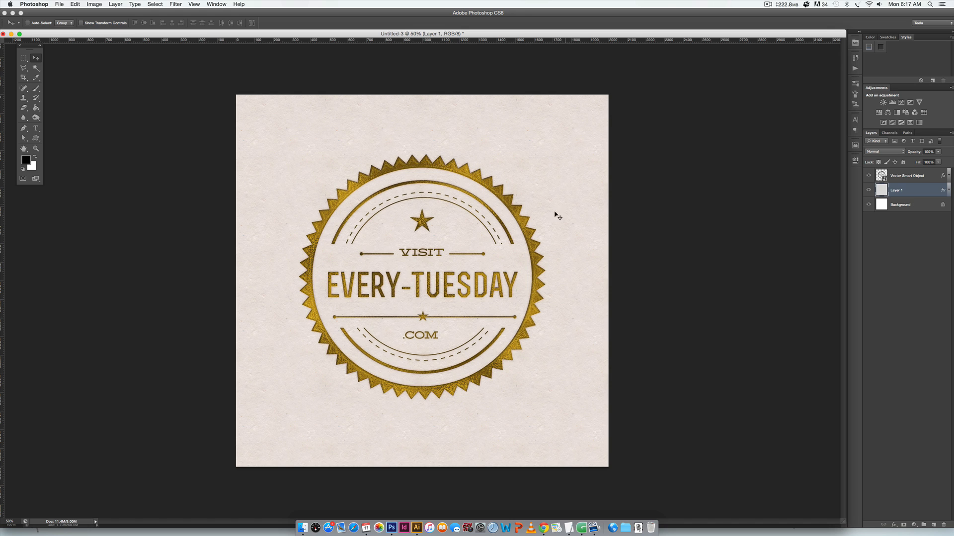
pyautogui.moveTo(560, 239)
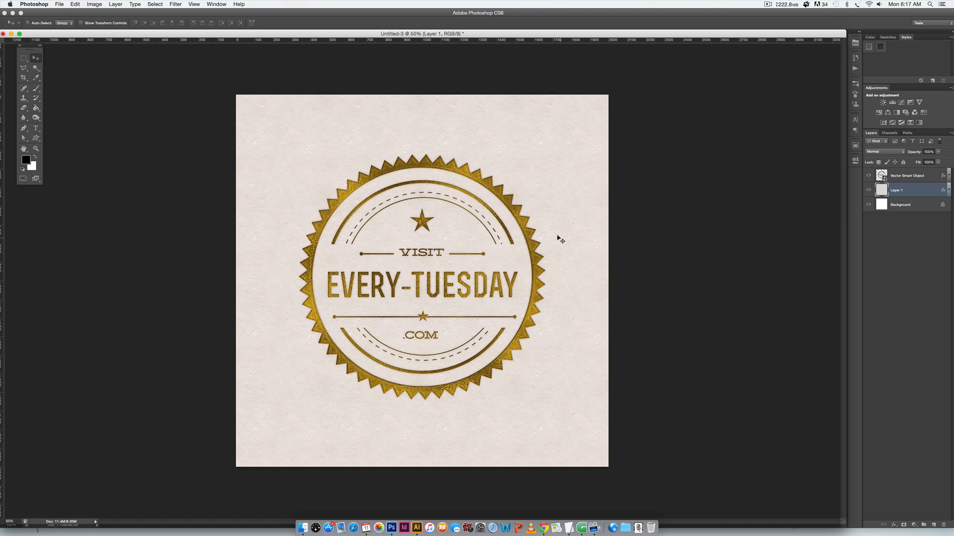
pyautogui.moveTo(549, 295)
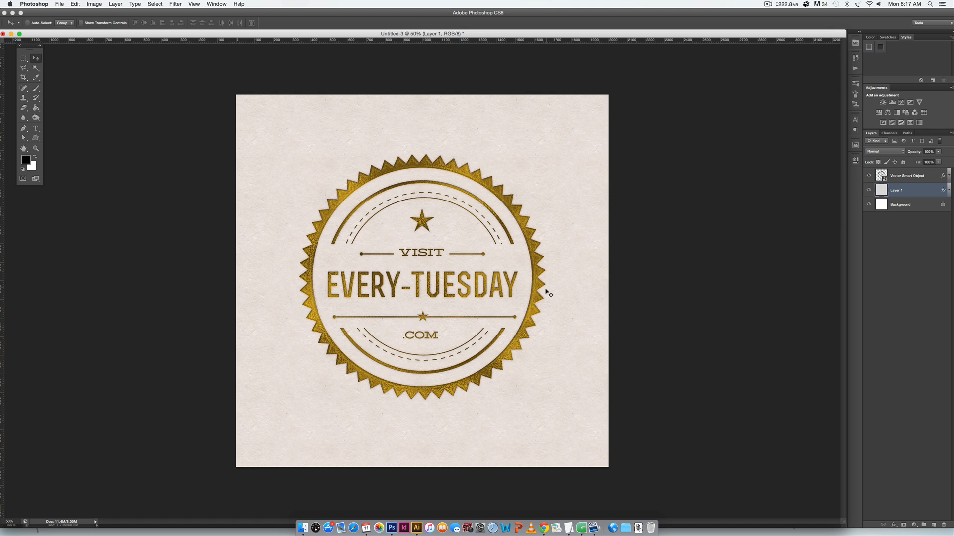
pyautogui.moveTo(556, 321)
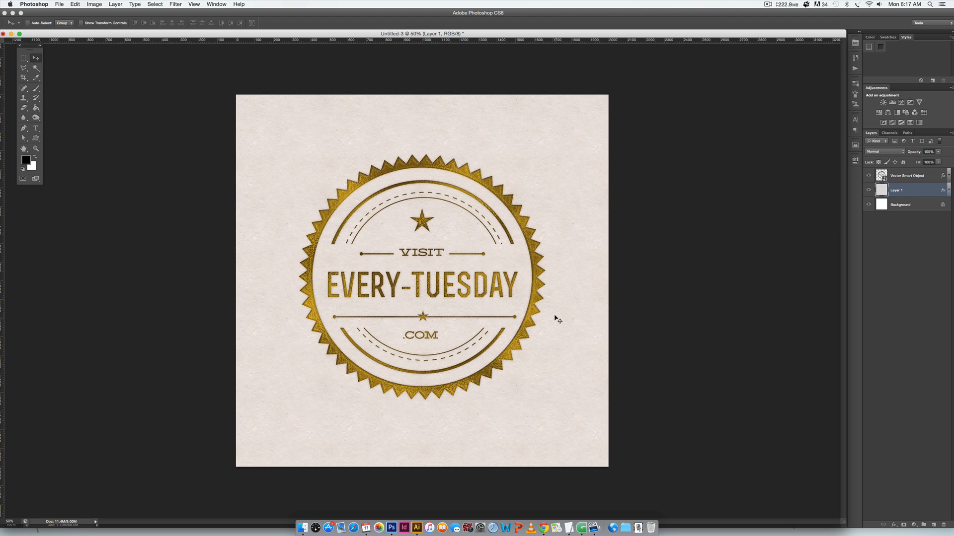
# - Bring up every-tuesday-badge.ai in Illustrator and select all the black artwork
pyautogui.click(416, 528)
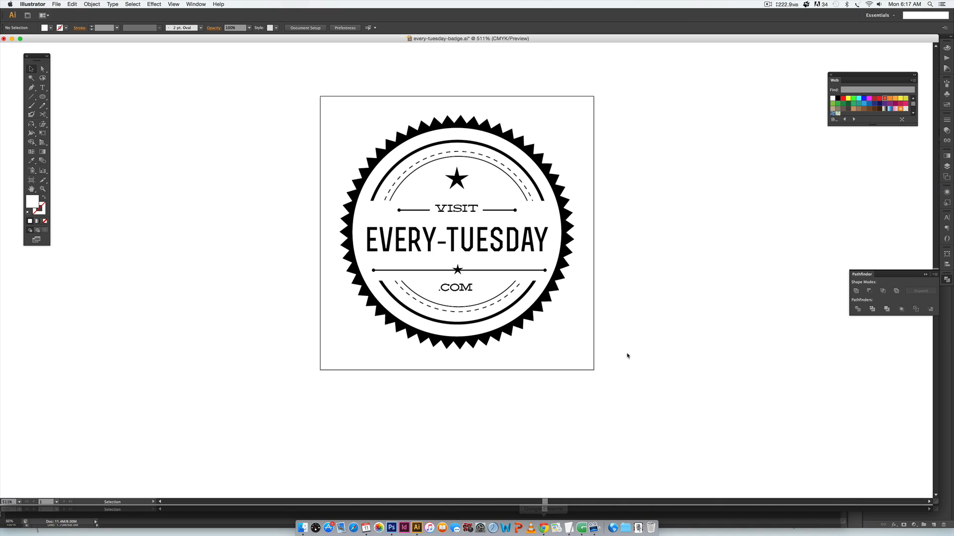
pyautogui.moveTo(689, 188)
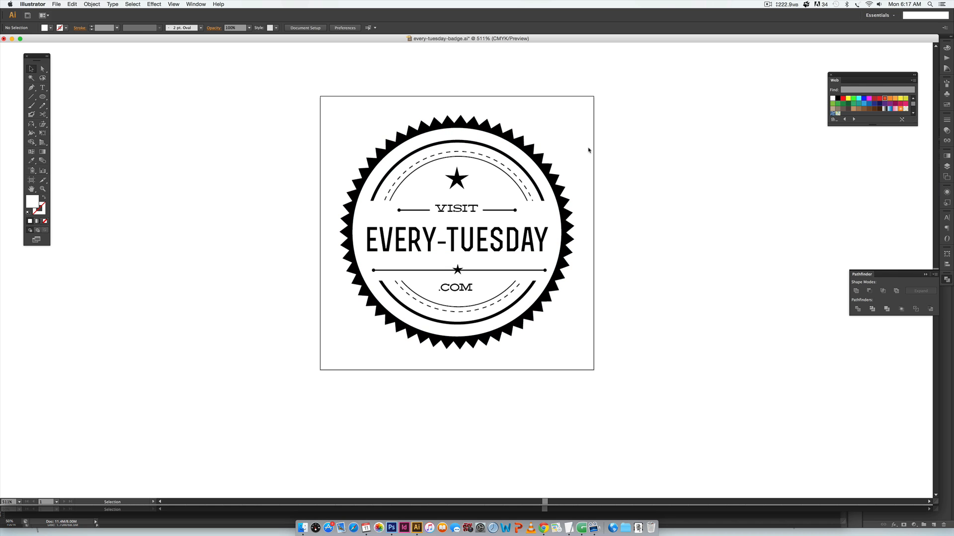
pyautogui.moveTo(664, 203)
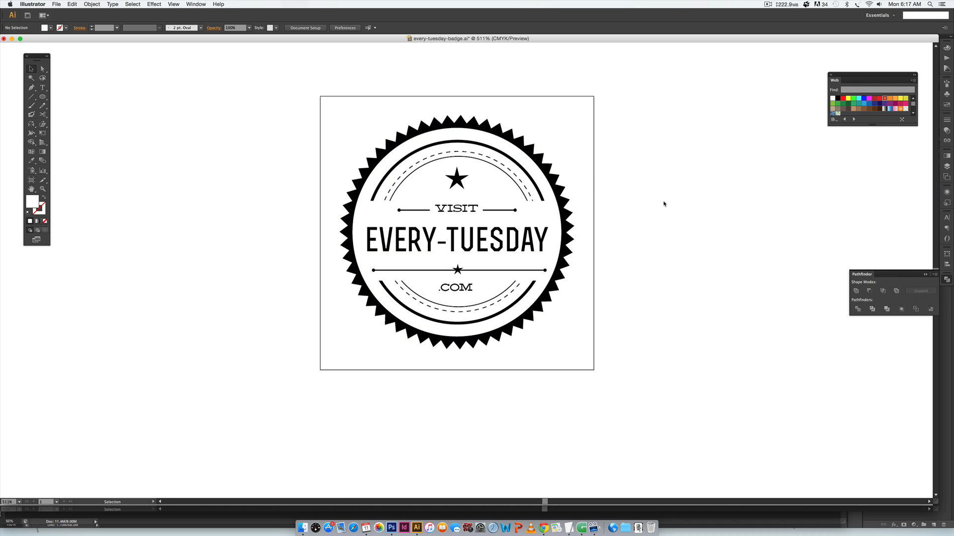
pyautogui.moveTo(693, 204)
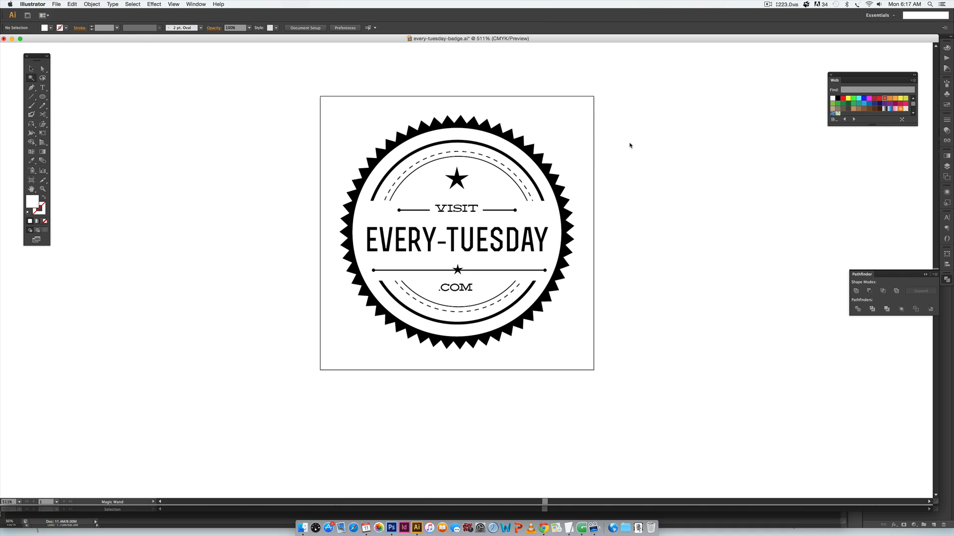
pyautogui.moveTo(586, 145)
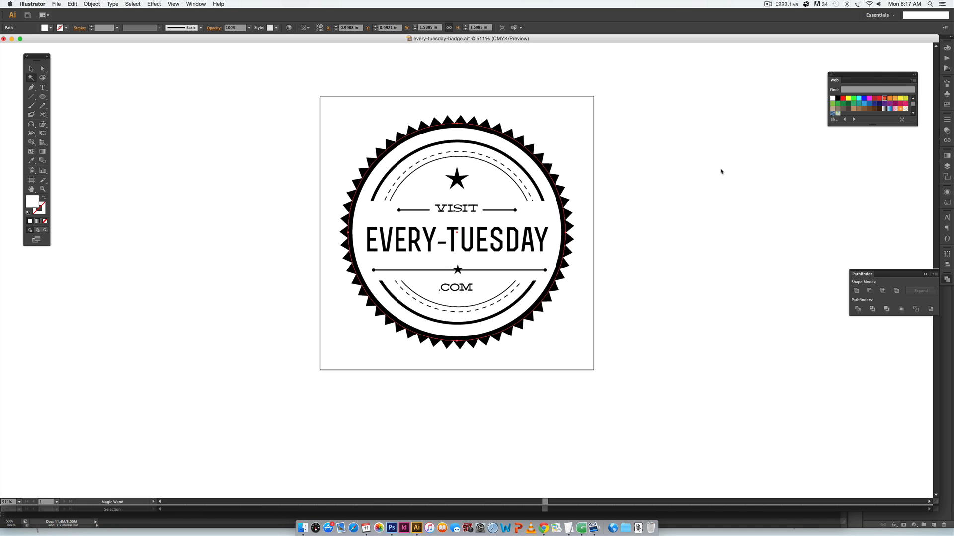
pyautogui.click(721, 170)
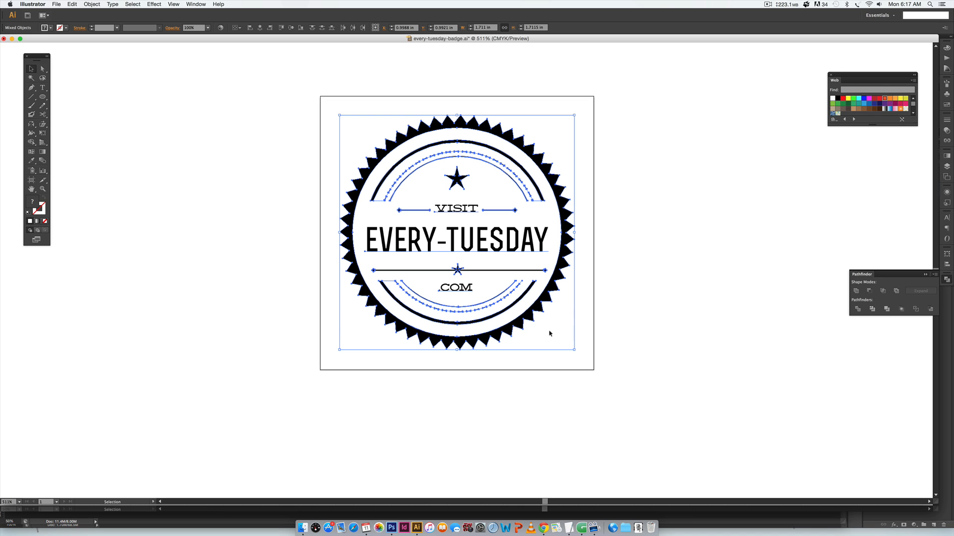
pyautogui.moveTo(561, 321)
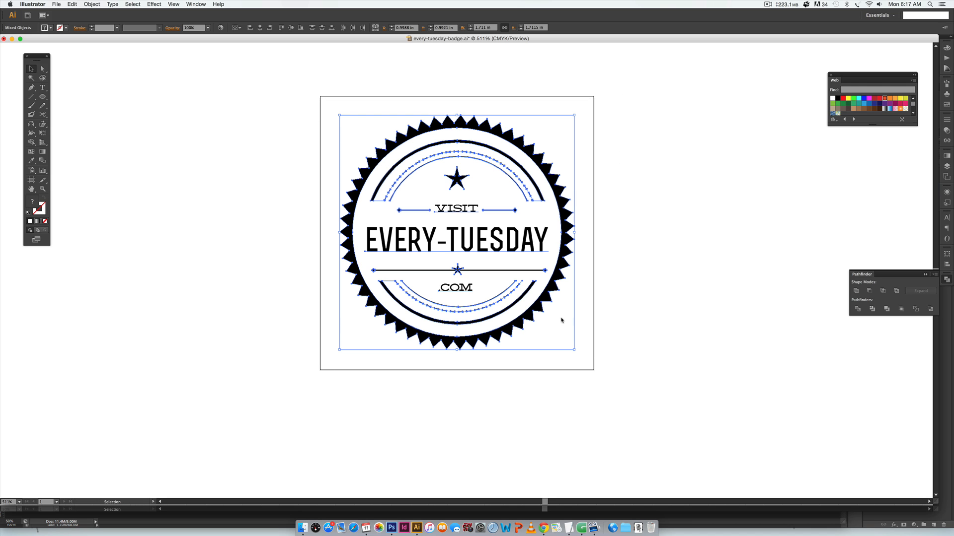
# - Create a new 2000×2000 px, 300 ppi, RGB Color document with a white background
pyautogui.click(403, 527)
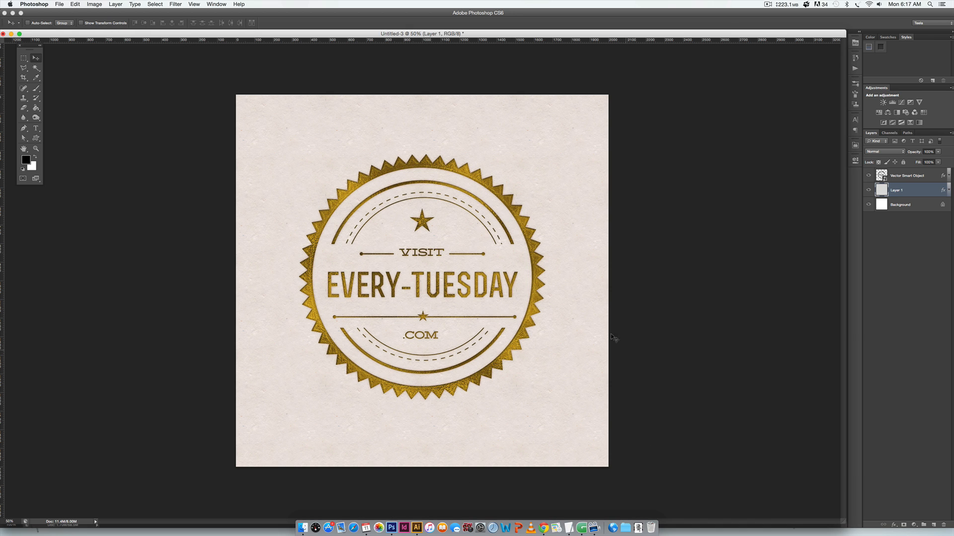
pyautogui.click(58, 4)
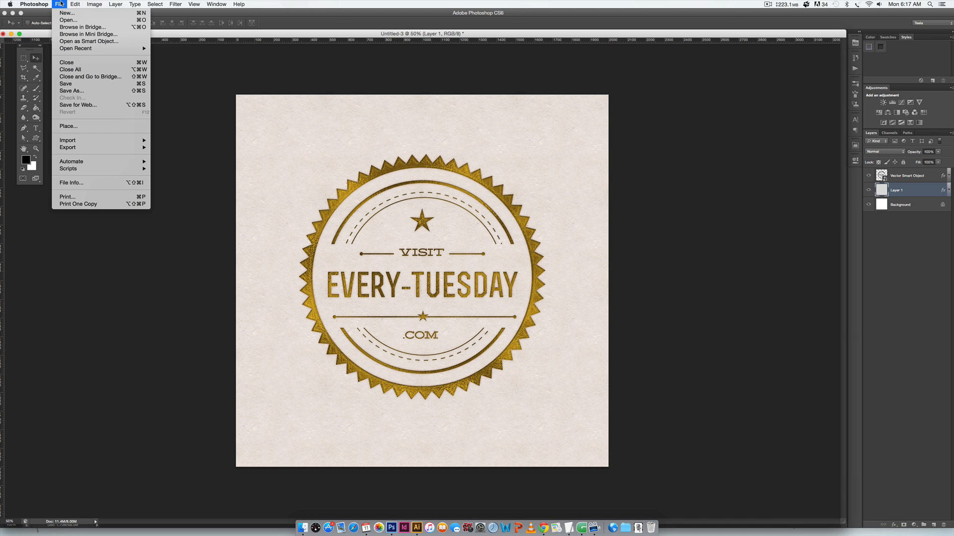
pyautogui.click(65, 13)
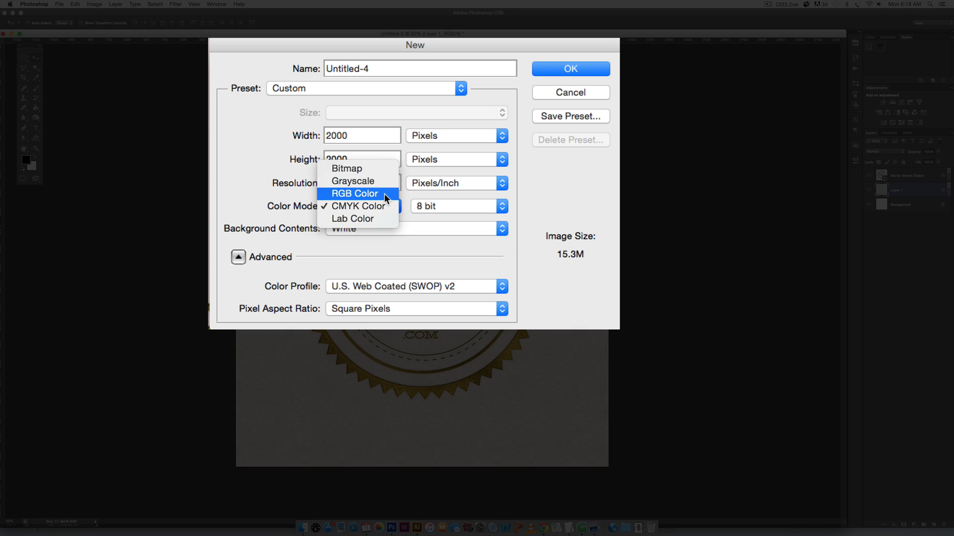
pyautogui.click(354, 193)
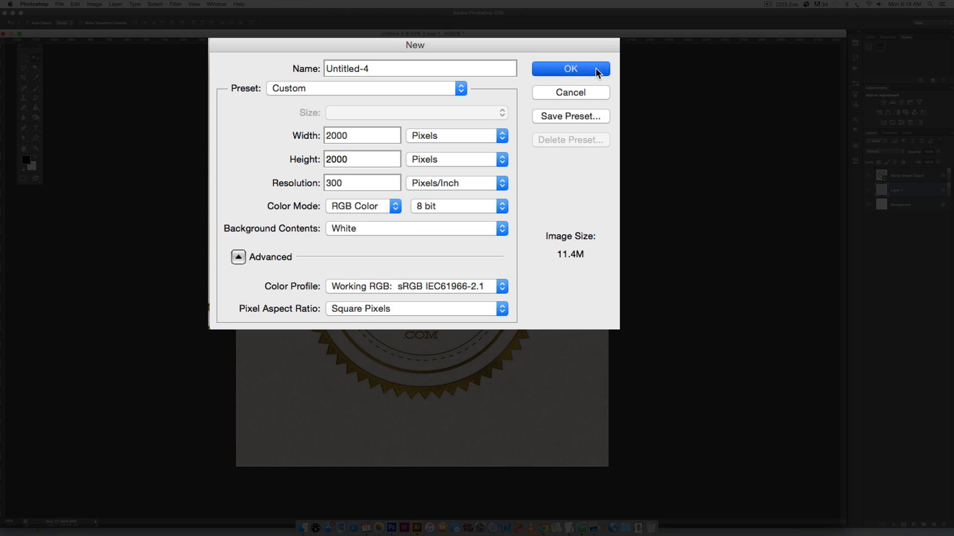
pyautogui.click(570, 68)
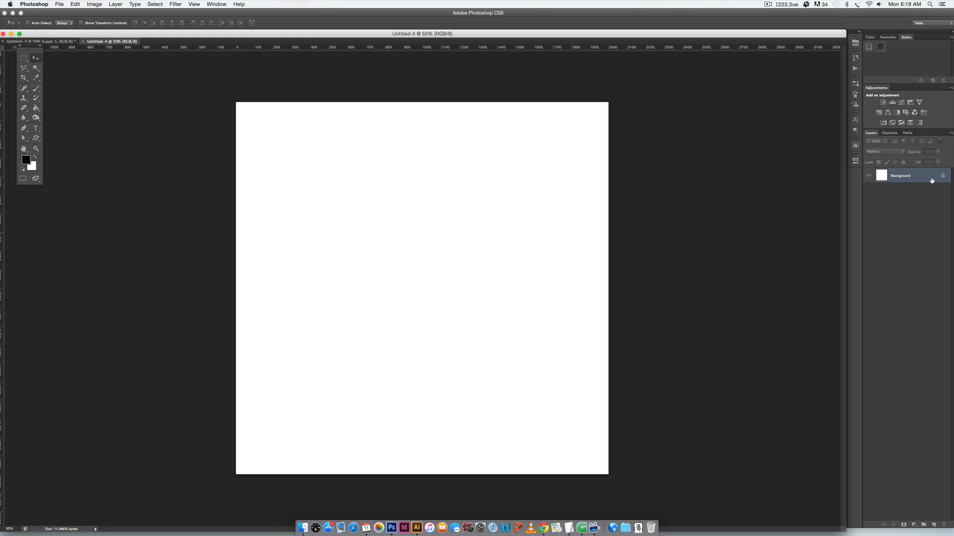
pyautogui.moveTo(923, 178)
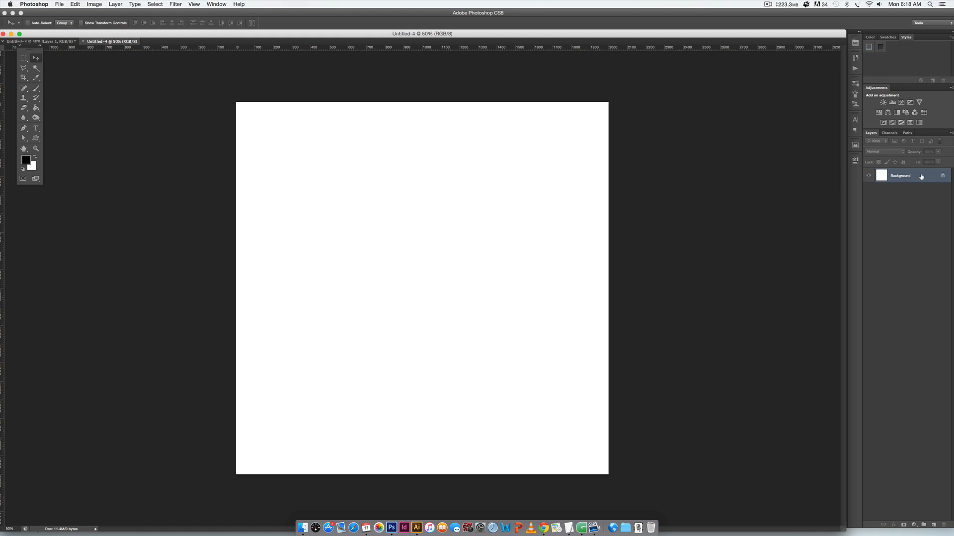
# - Paste the copied badge artwork into the new document as a smart object
pyautogui.press('cmd+v')
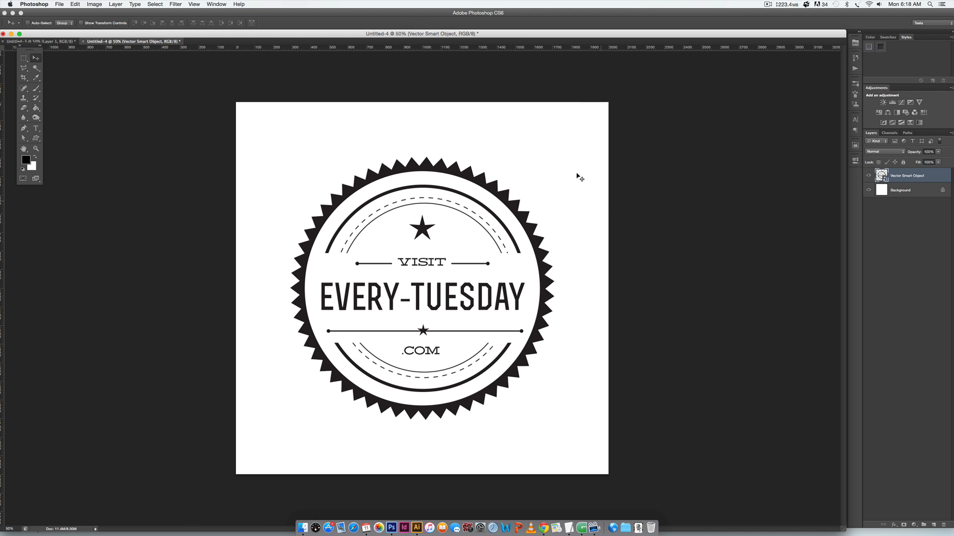
pyautogui.moveTo(576, 284)
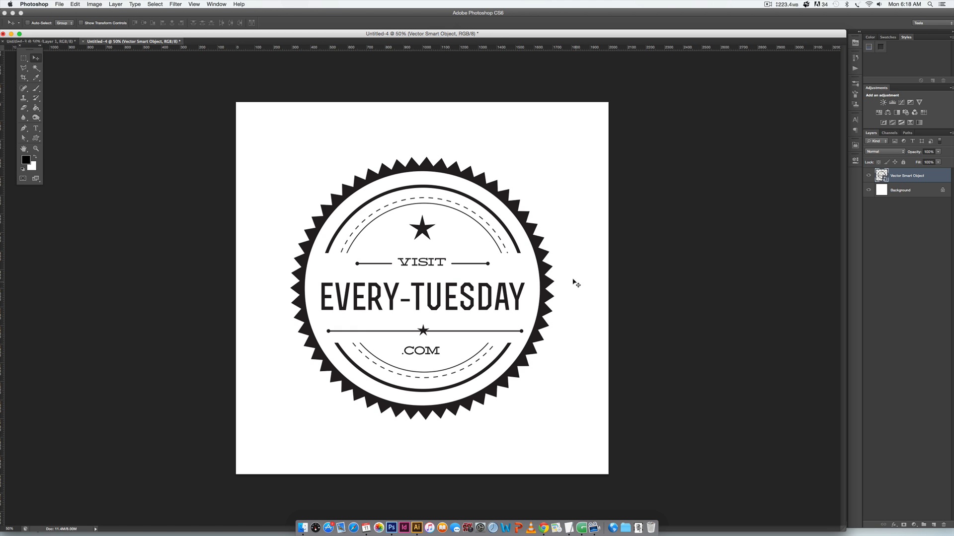
pyautogui.moveTo(661, 285)
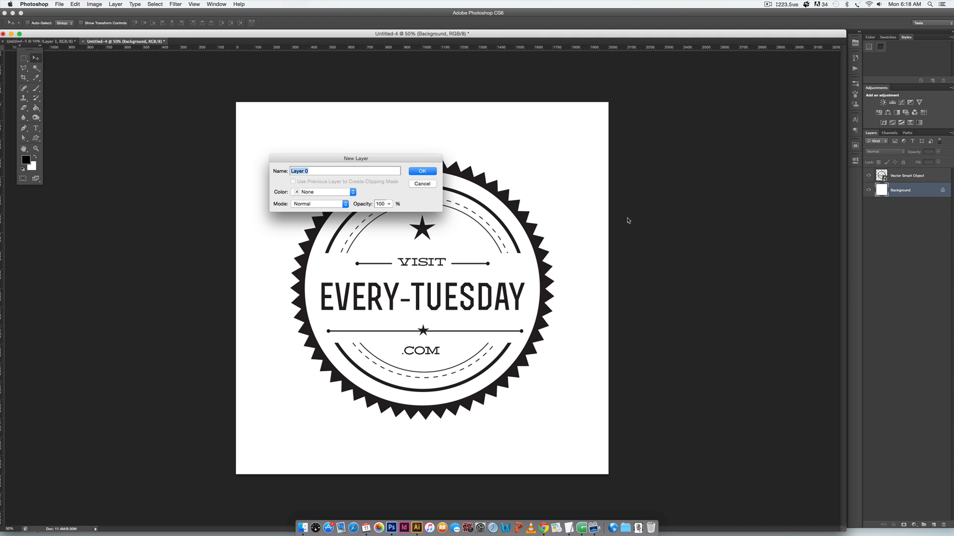
# - Convert the background to Layer 0 and give it the cream paper Pattern Overlay at 50% scale
pyautogui.click(421, 171)
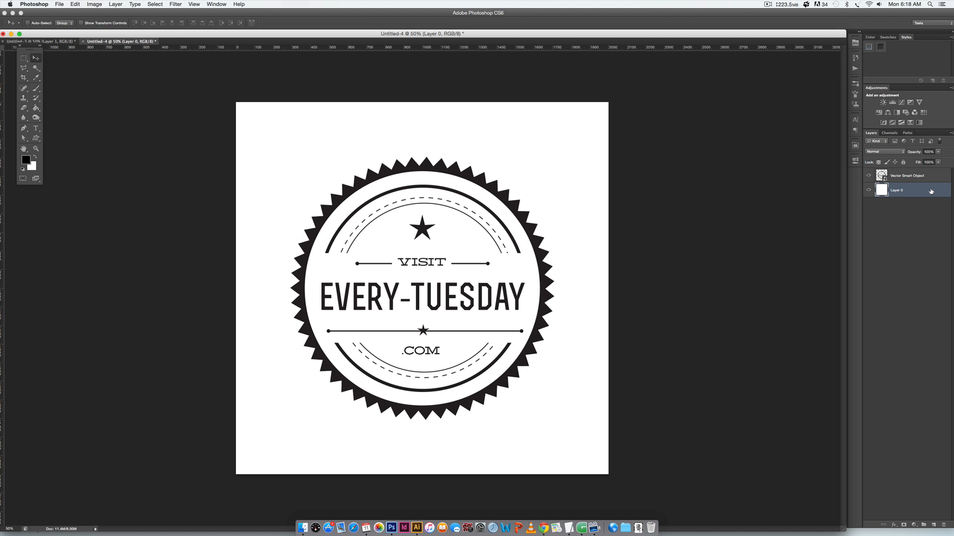
pyautogui.doubleClick(906, 189)
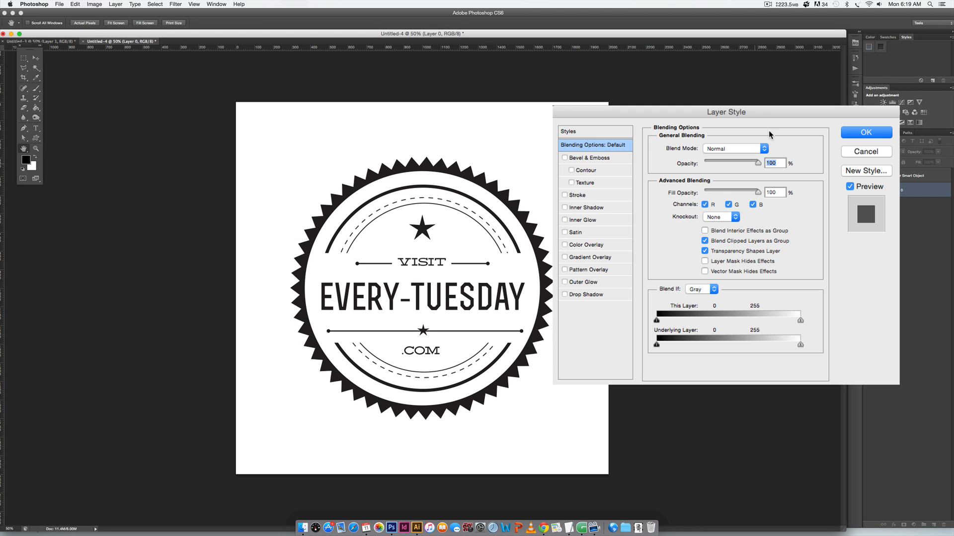
pyautogui.moveTo(605, 261)
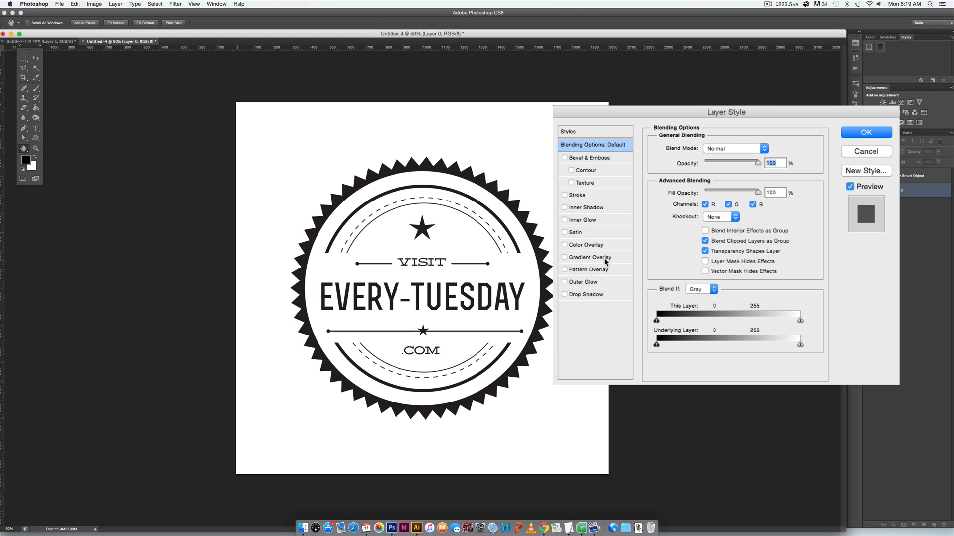
pyautogui.click(565, 270)
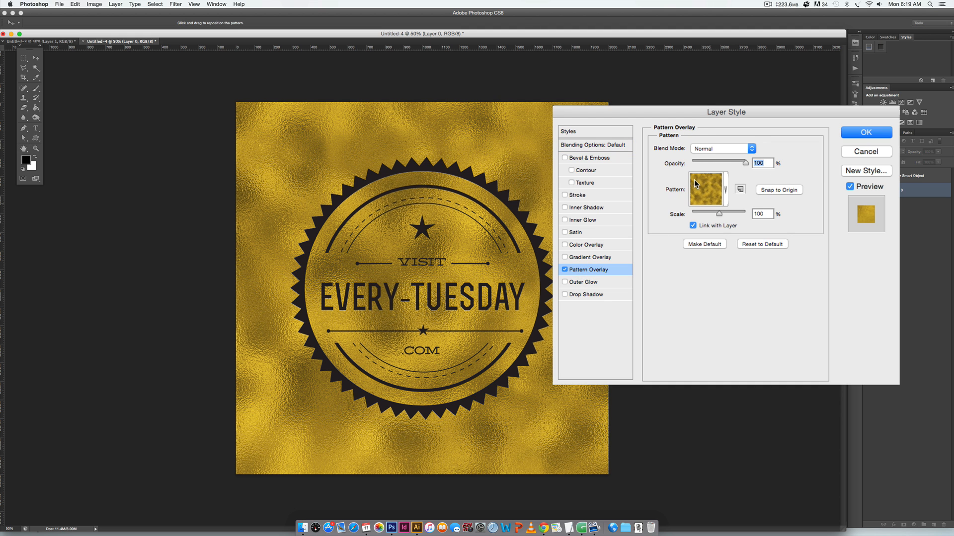
pyautogui.click(725, 189)
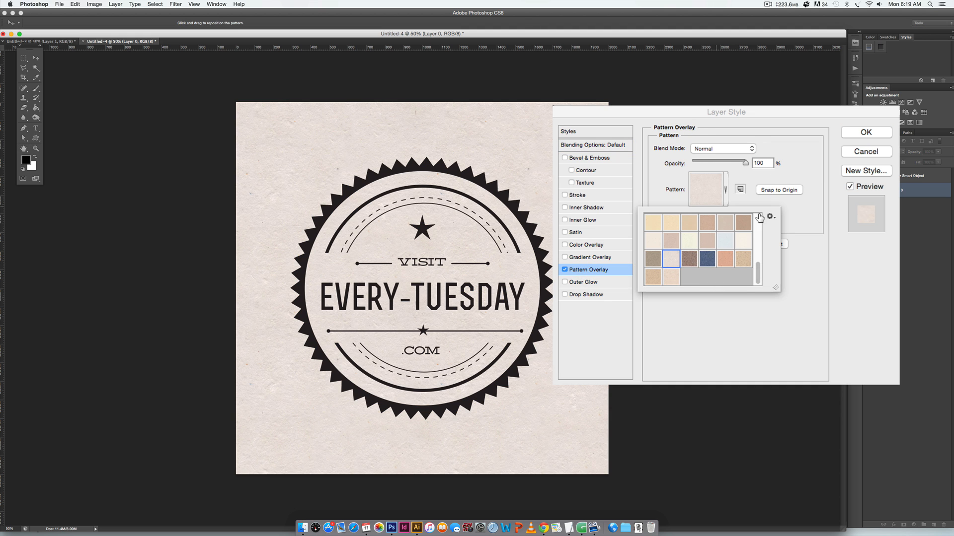
pyautogui.moveTo(734, 343)
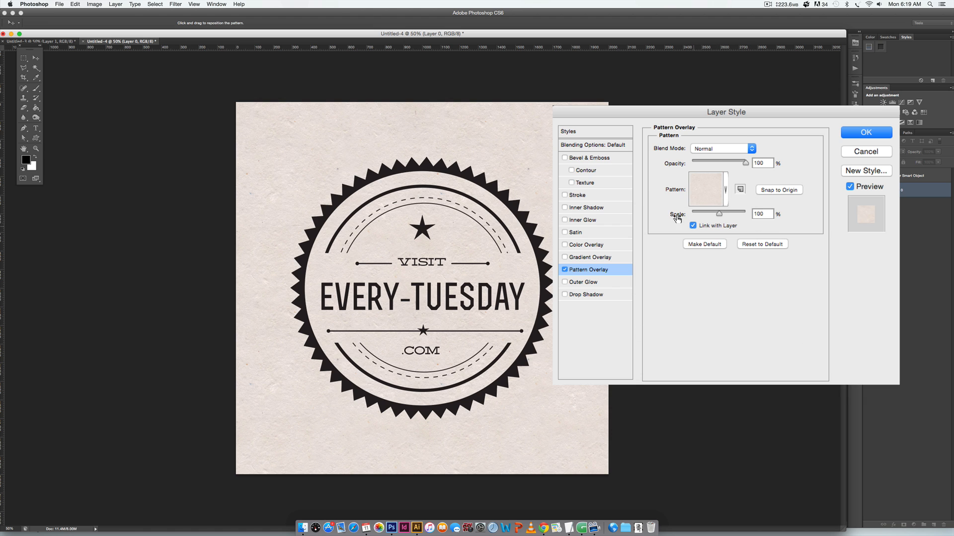
pyautogui.tripleClick(761, 213)
pyautogui.write('50')
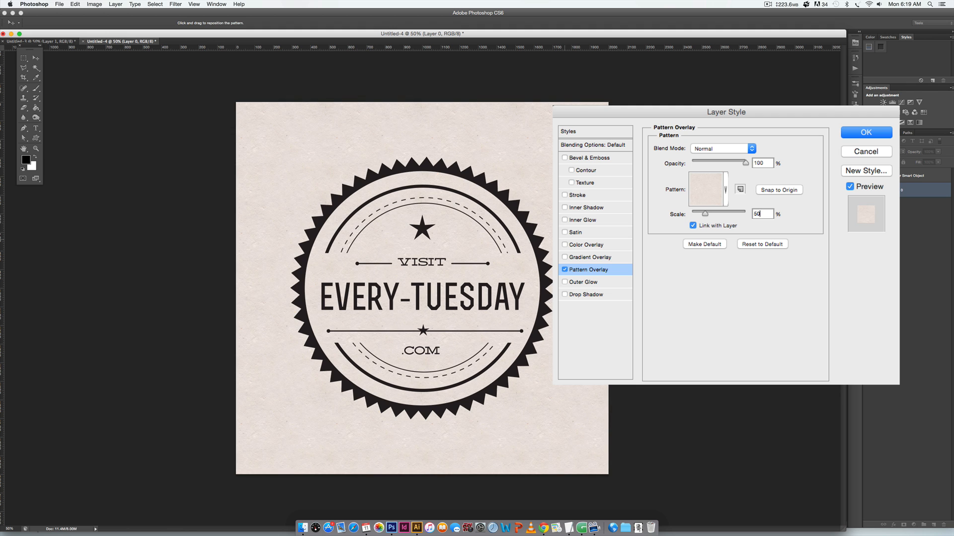
pyautogui.moveTo(865, 132)
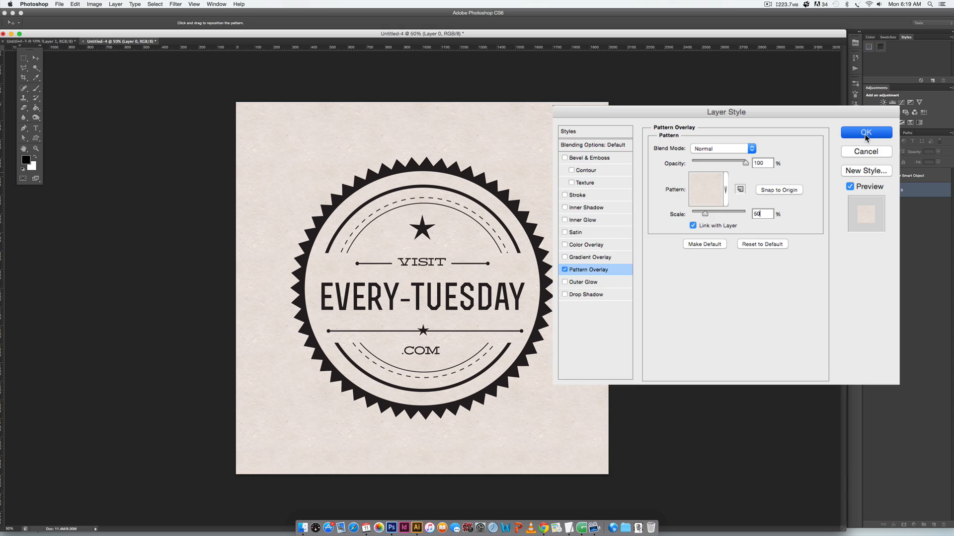
pyautogui.click(866, 132)
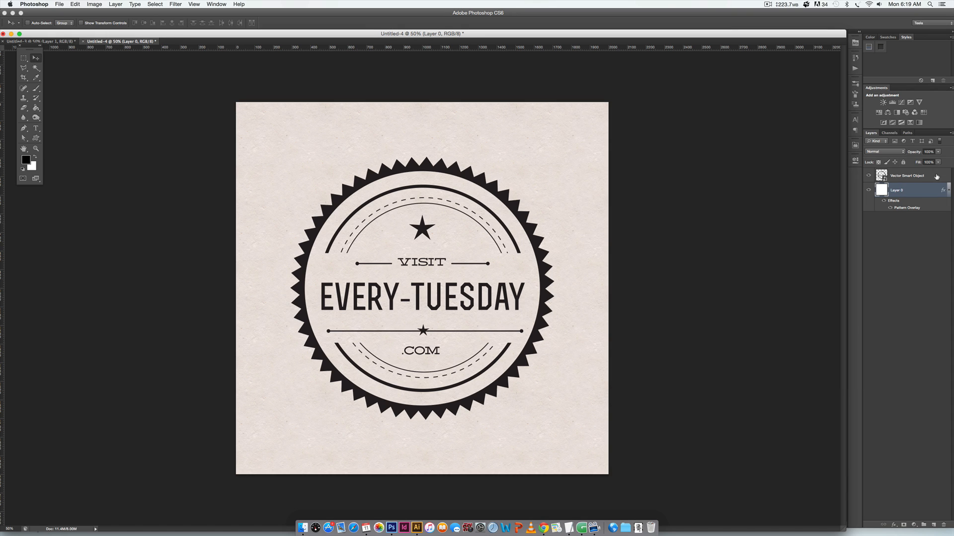
# - Add a gold foil Pattern Overlay at 100% scale to the Vector Smart Object layer
pyautogui.doubleClick(906, 175)
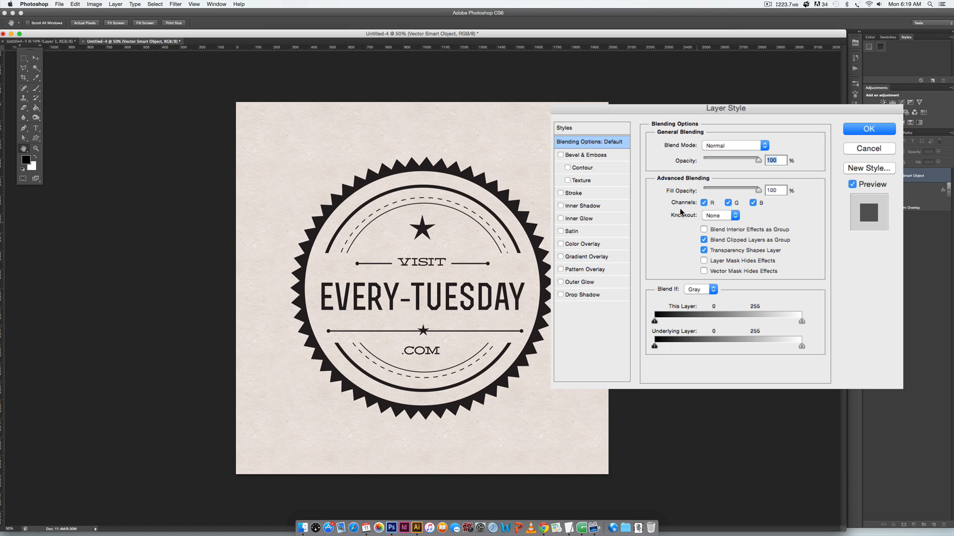
pyautogui.moveTo(606, 192)
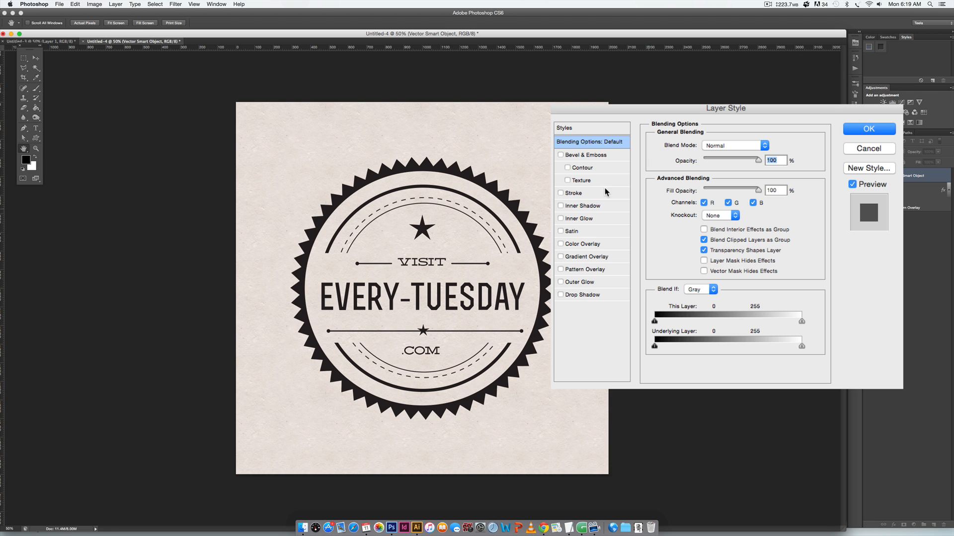
pyautogui.click(585, 269)
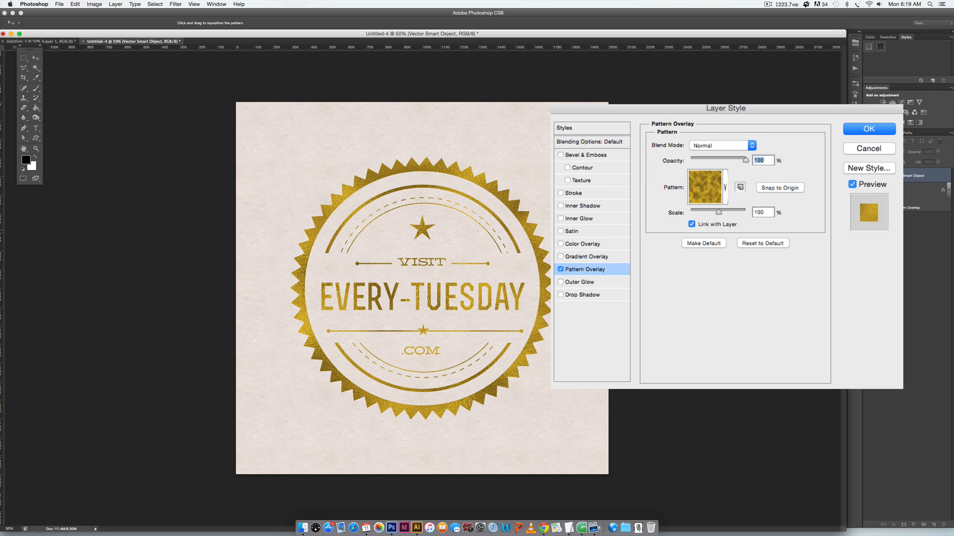
pyautogui.moveTo(697, 194)
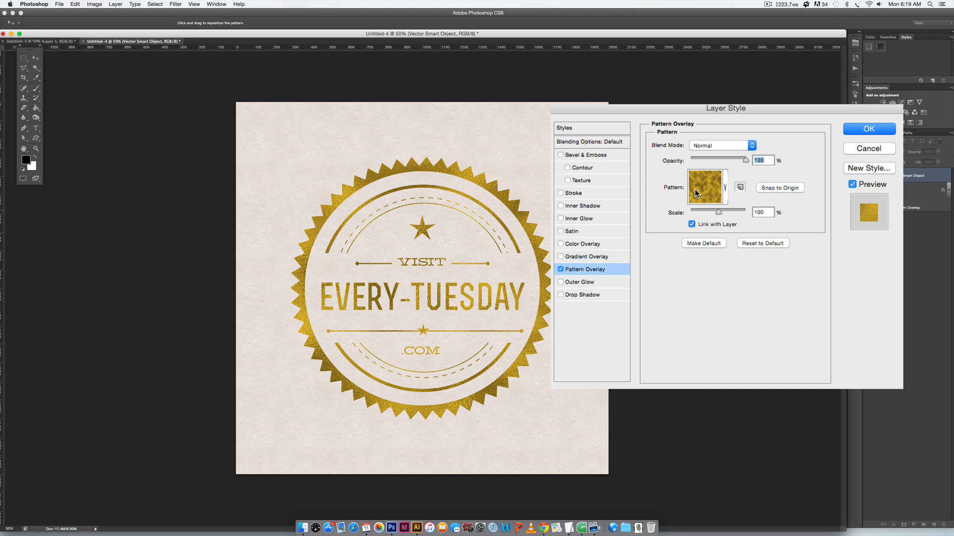
pyautogui.moveTo(705, 187)
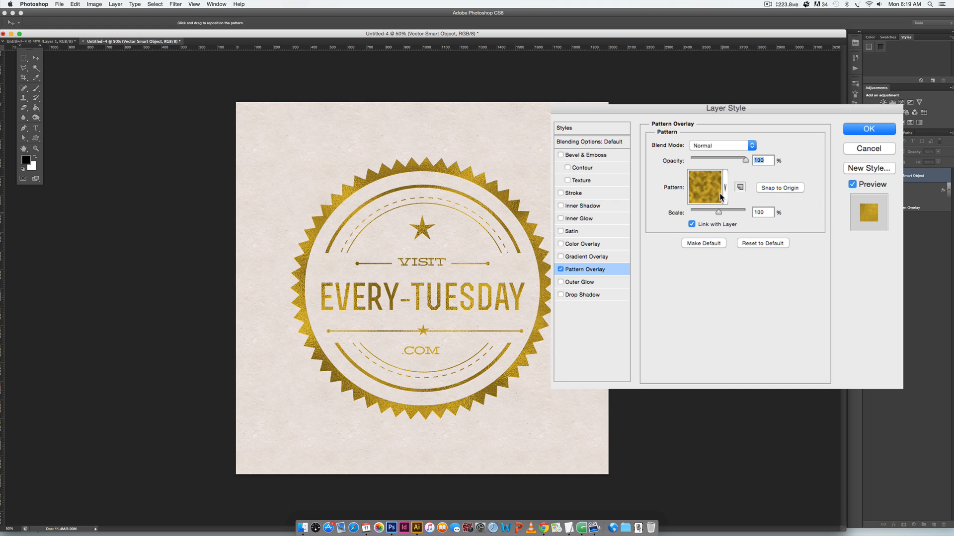
pyautogui.moveTo(723, 217)
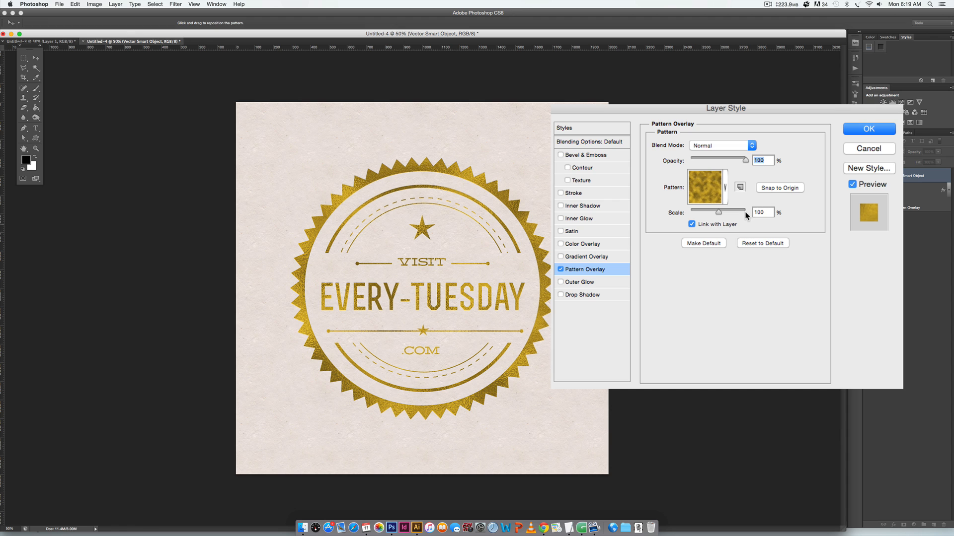
pyautogui.moveTo(762, 213)
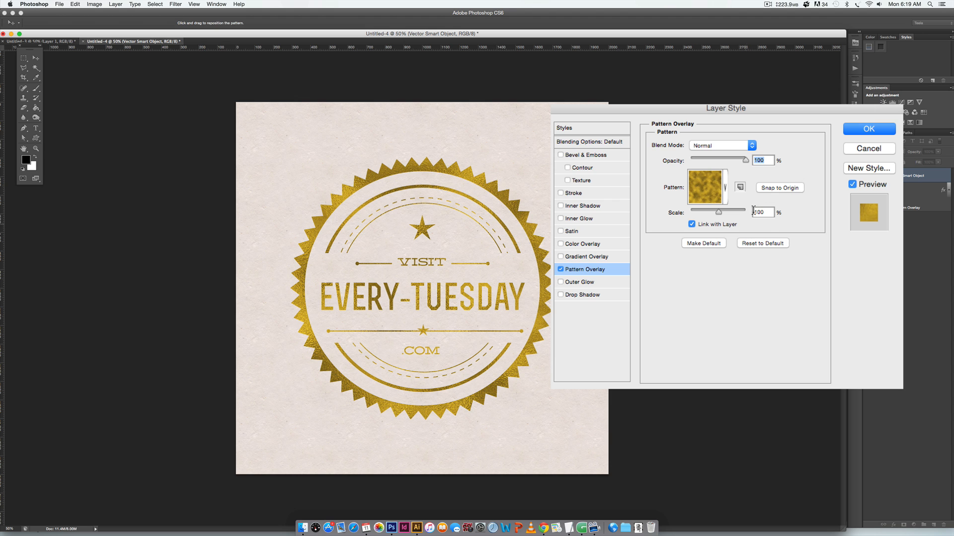
pyautogui.moveTo(543, 274)
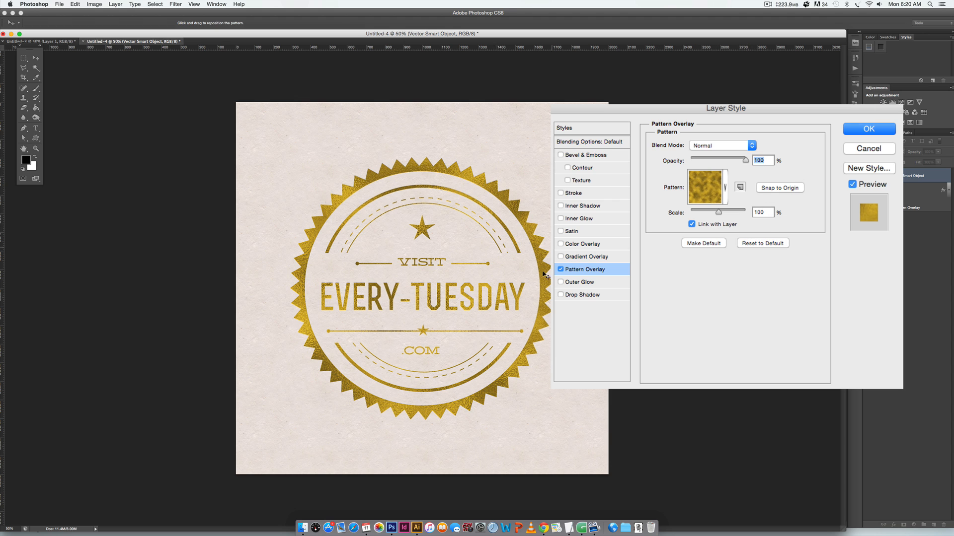
pyautogui.moveTo(614, 219)
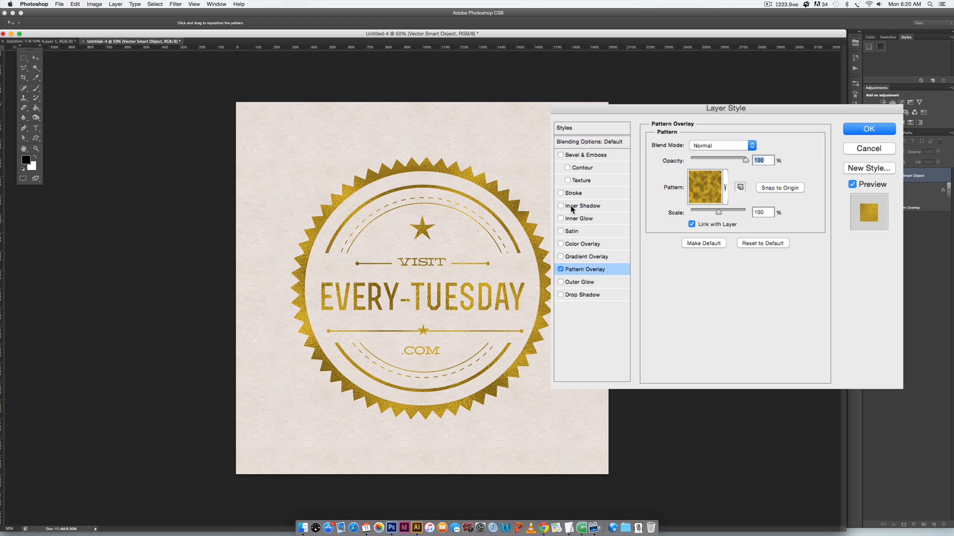
# - Add an Inner Shadow in dark #222222 with 3 px distance and 11 px size
pyautogui.click(560, 205)
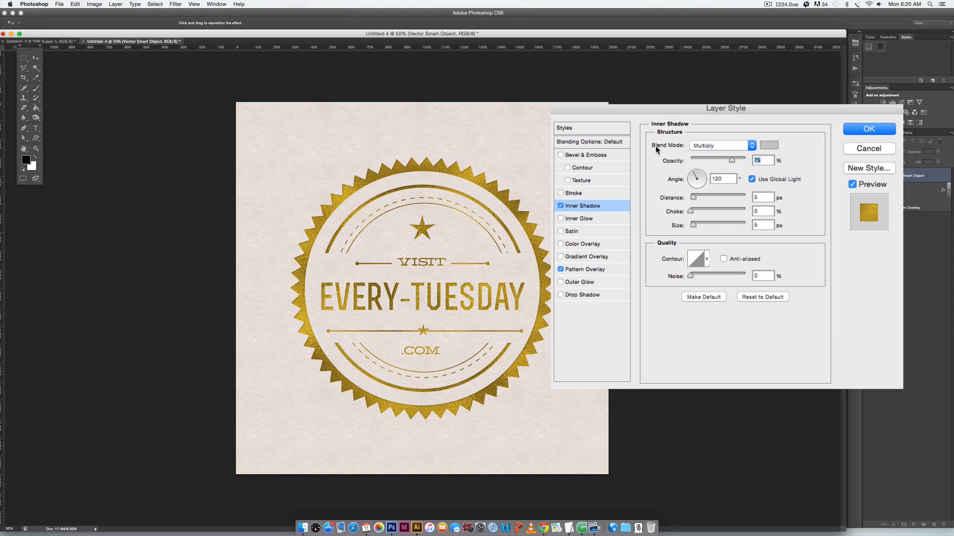
pyautogui.moveTo(746, 148)
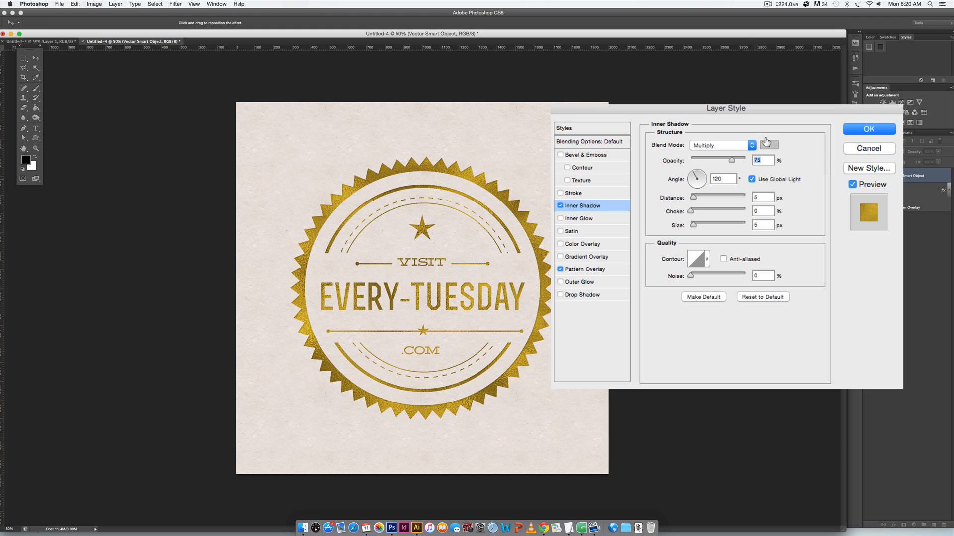
pyautogui.moveTo(768, 145)
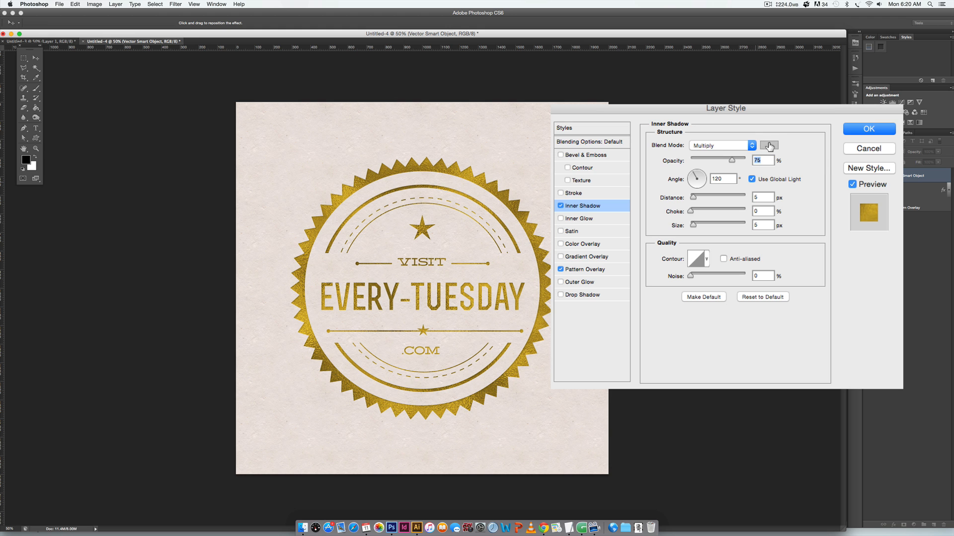
pyautogui.click(768, 146)
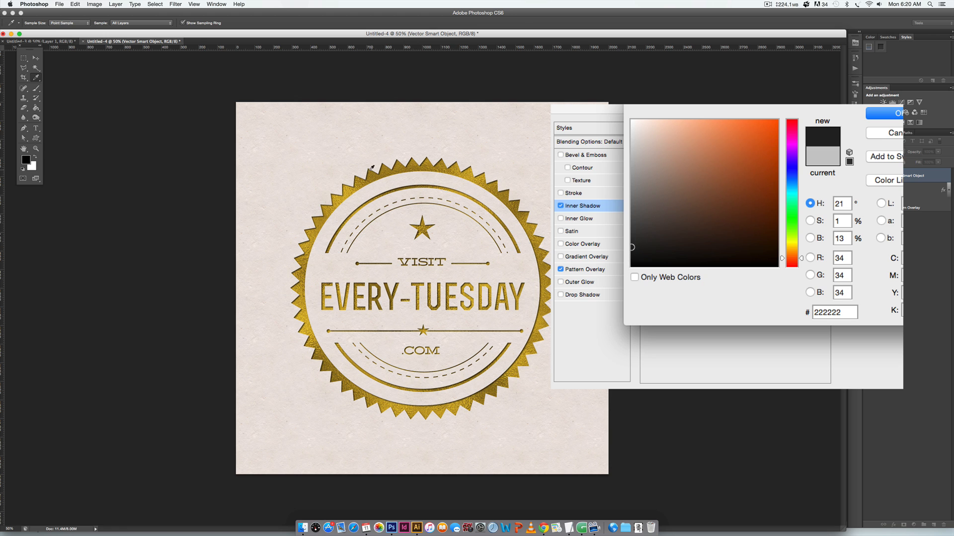
pyautogui.moveTo(540, 290)
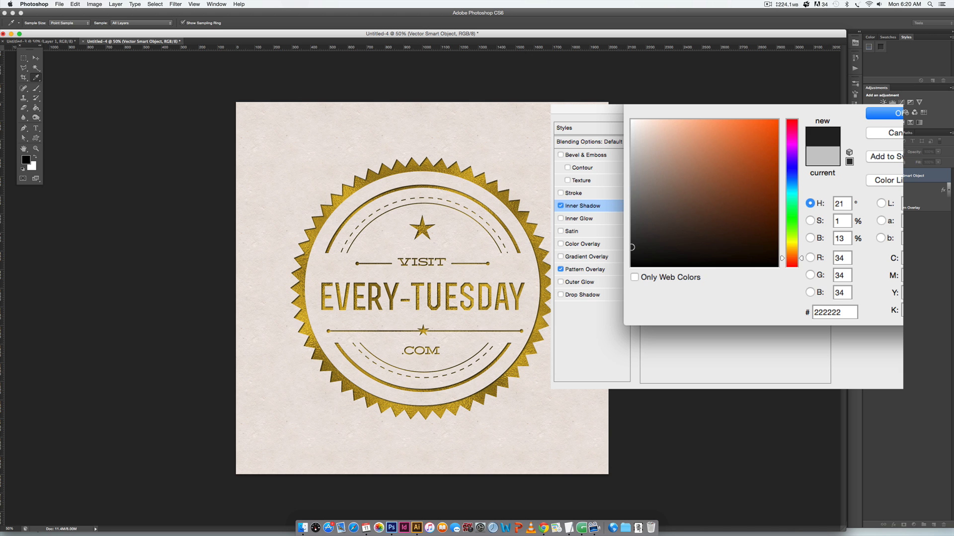
pyautogui.click(890, 113)
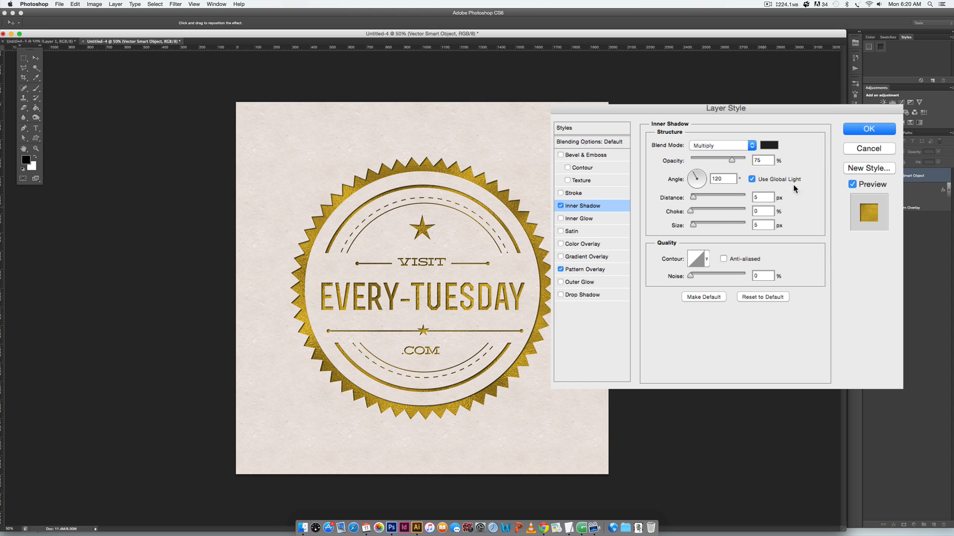
pyautogui.moveTo(733, 177)
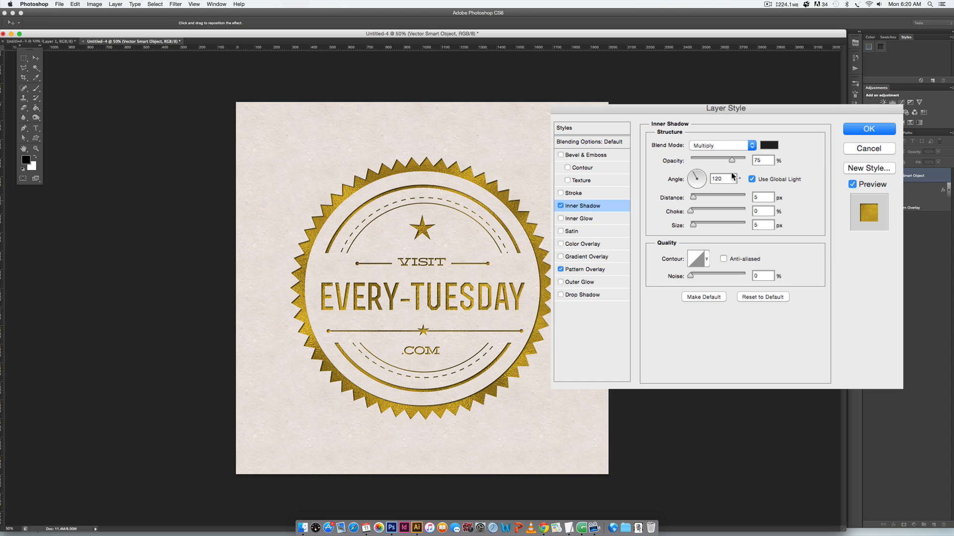
pyautogui.moveTo(570, 149)
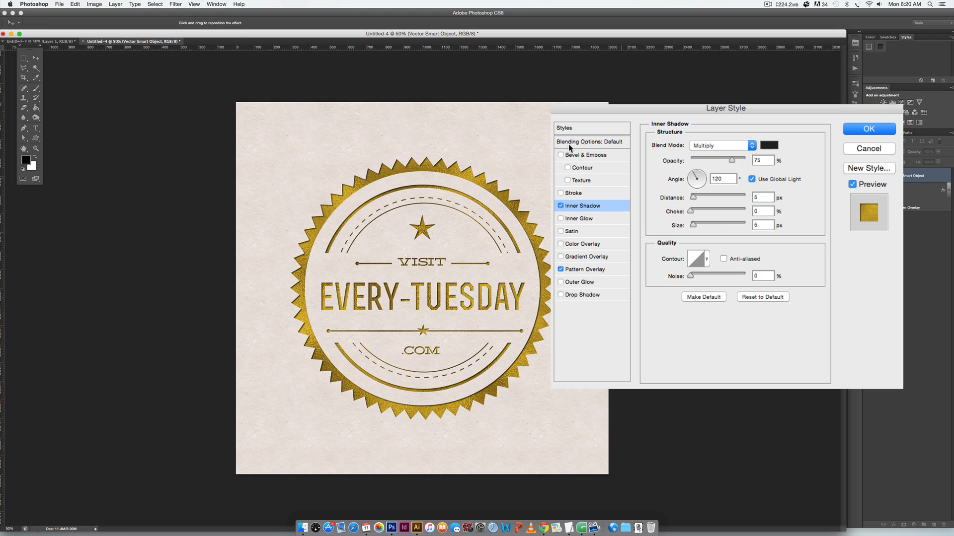
pyautogui.moveTo(589, 303)
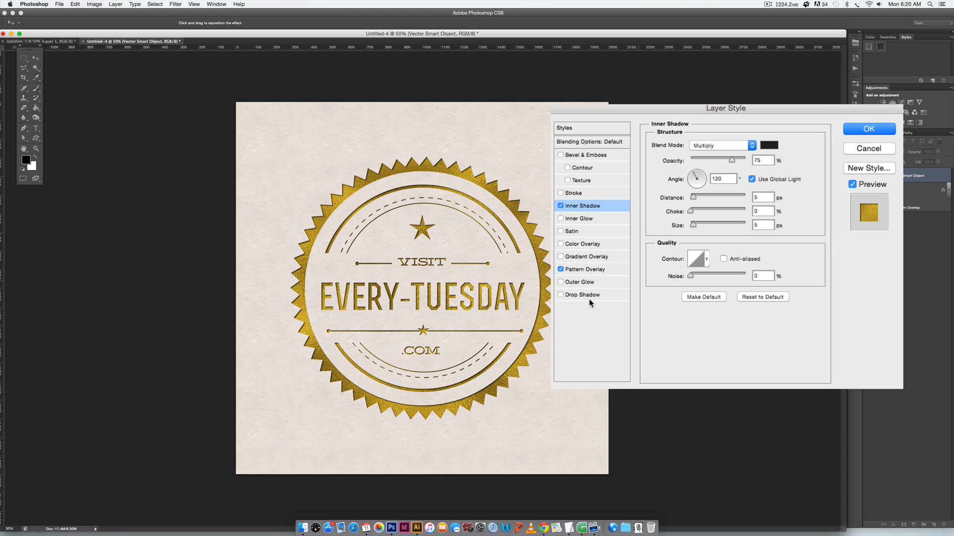
pyautogui.moveTo(605, 283)
pyautogui.write('3')
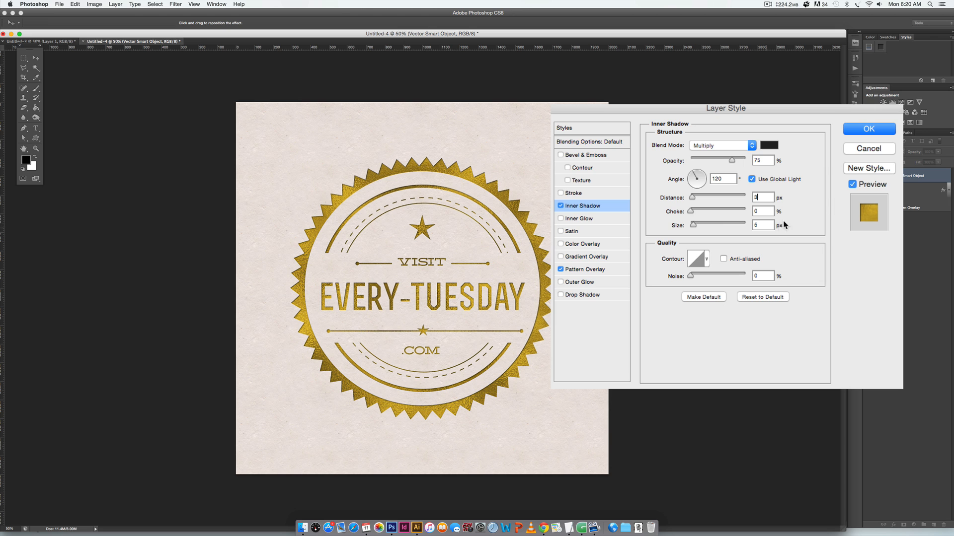
pyautogui.tripleClick(762, 226)
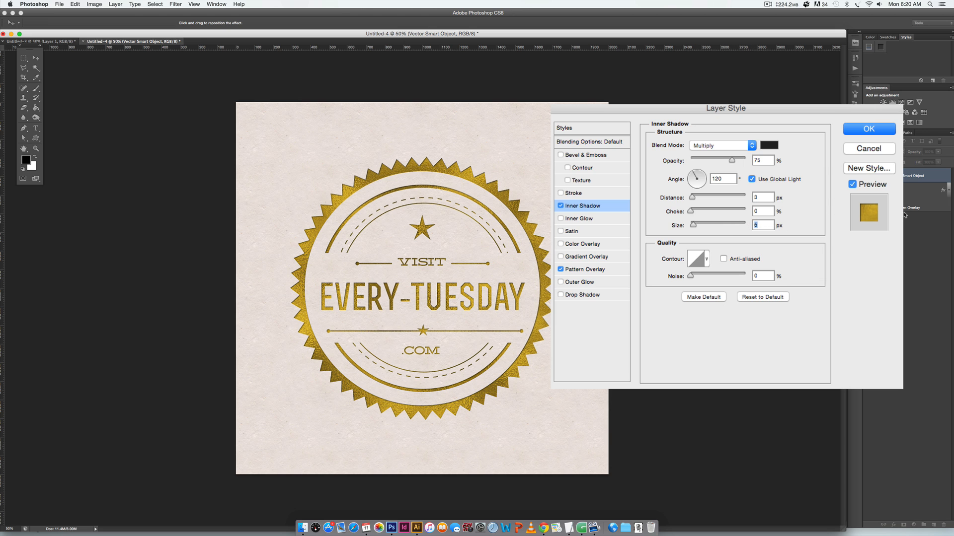
pyautogui.moveTo(449, 169)
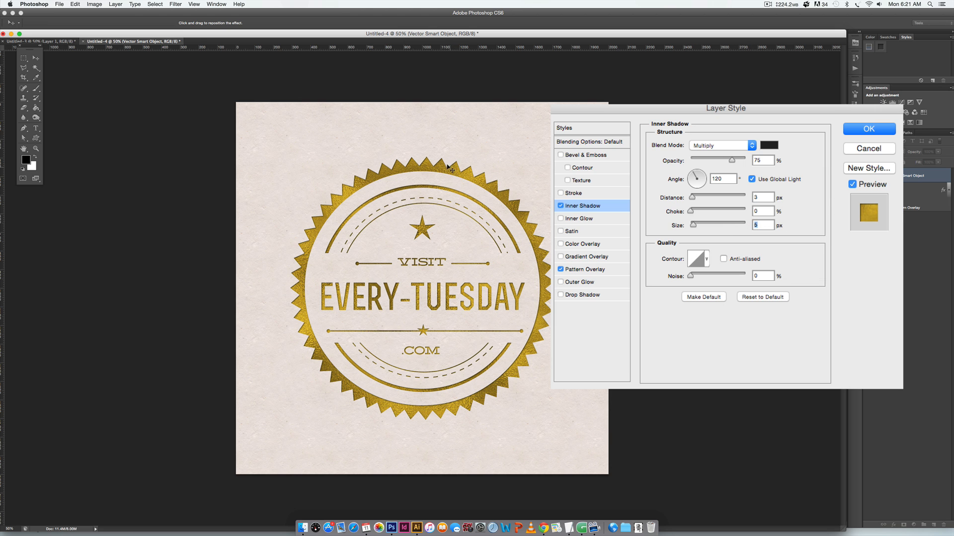
pyautogui.moveTo(452, 166)
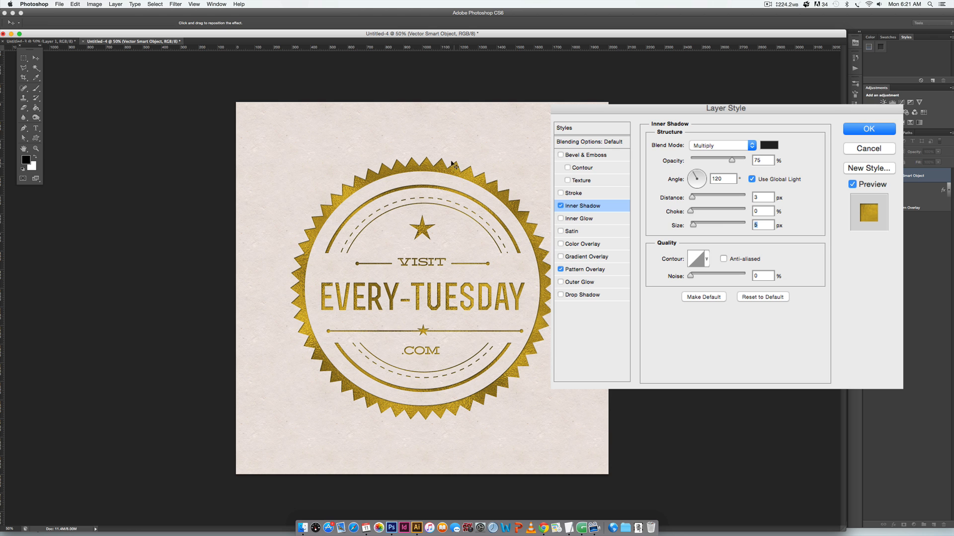
pyautogui.moveTo(453, 168)
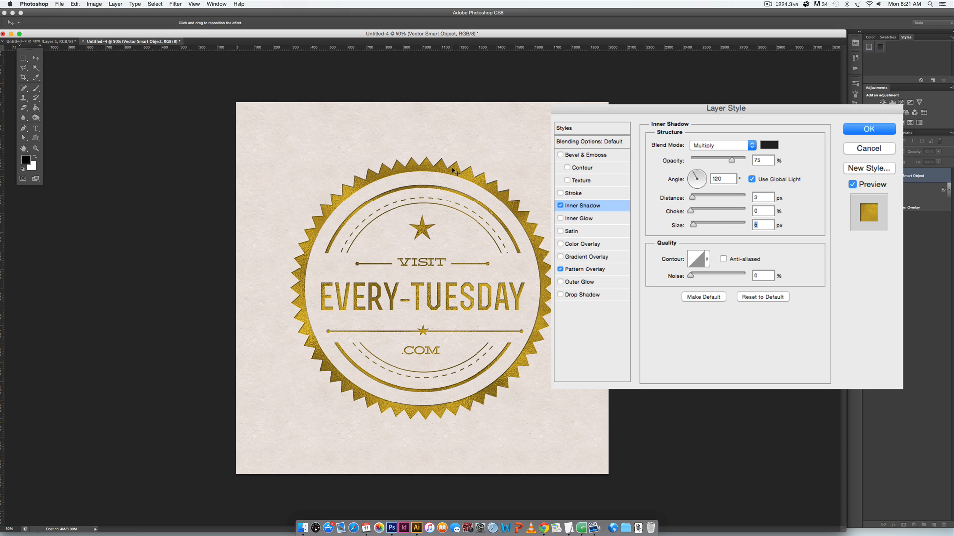
pyautogui.moveTo(771, 225)
pyautogui.write('11')
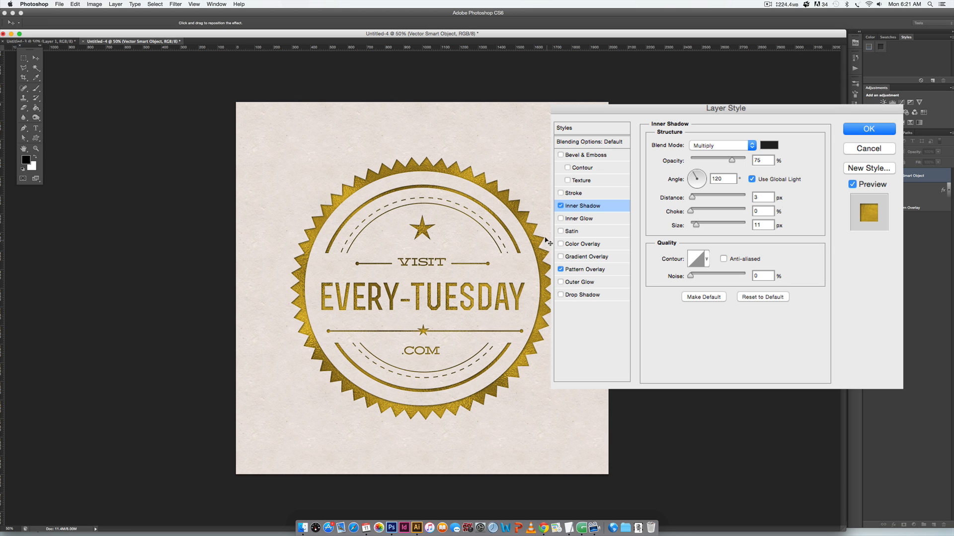
pyautogui.moveTo(481, 203)
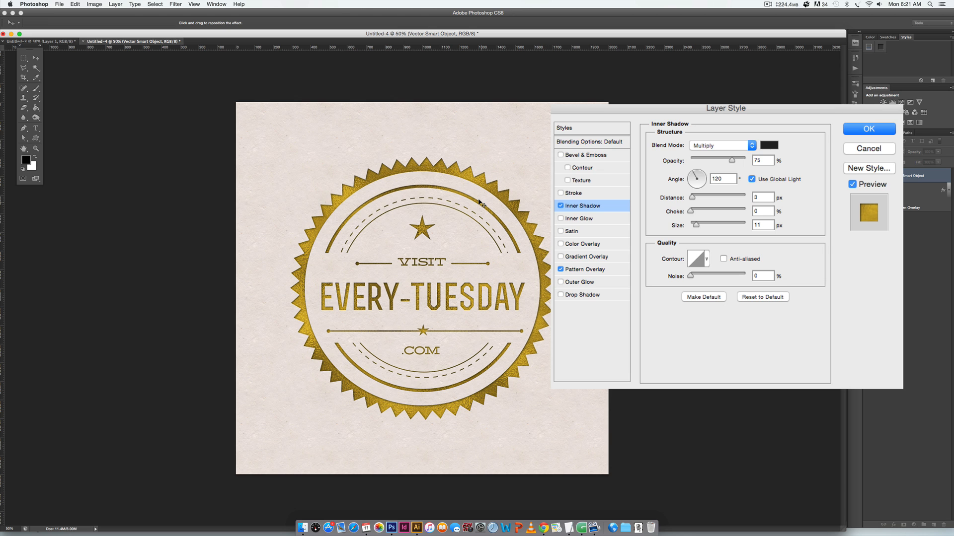
pyautogui.moveTo(555, 185)
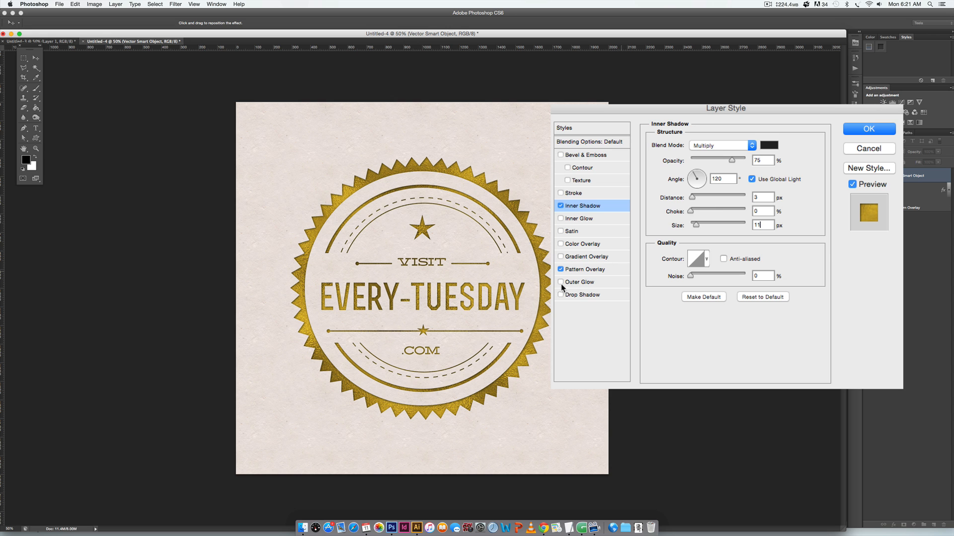
# - Add a Color Burn Outer Glow in dark grey #262626 at 15 px size
pyautogui.click(578, 281)
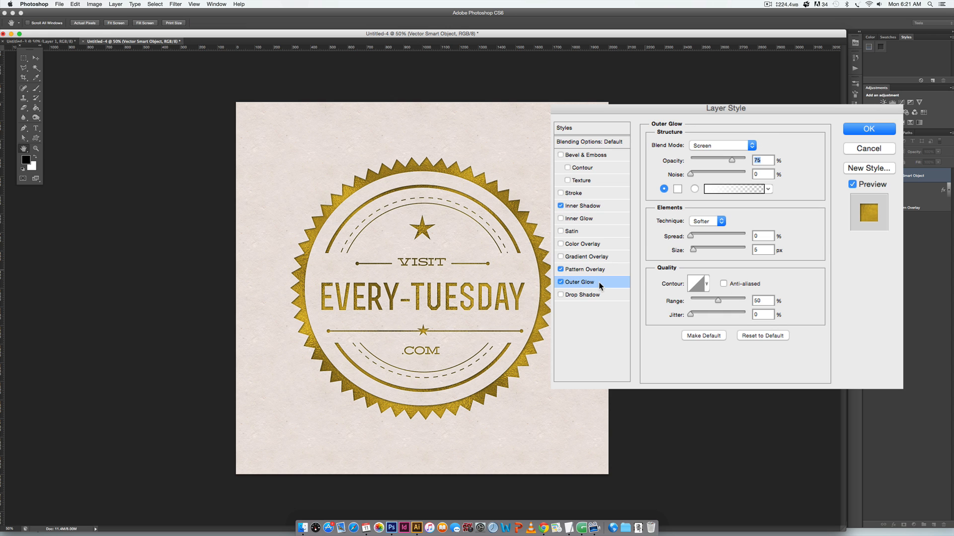
pyautogui.moveTo(576, 281)
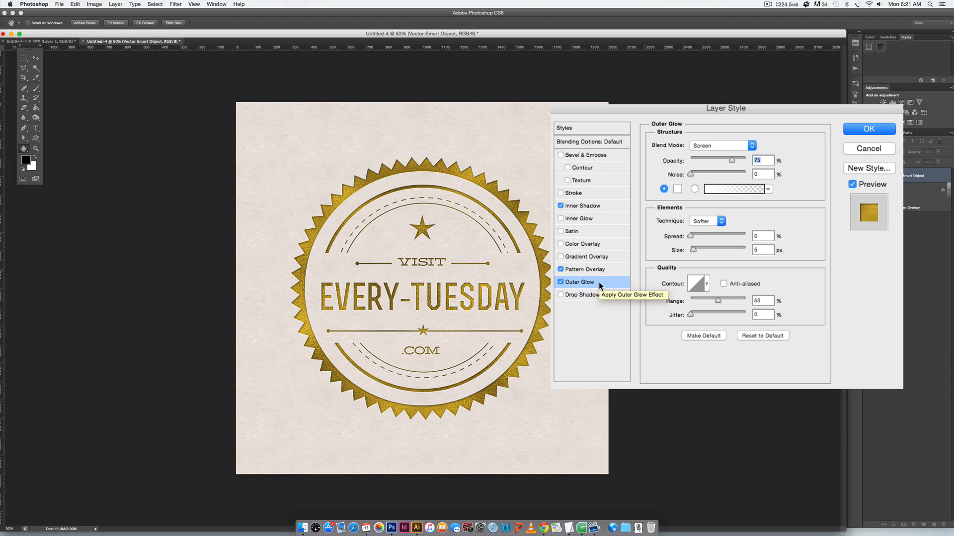
pyautogui.moveTo(600, 230)
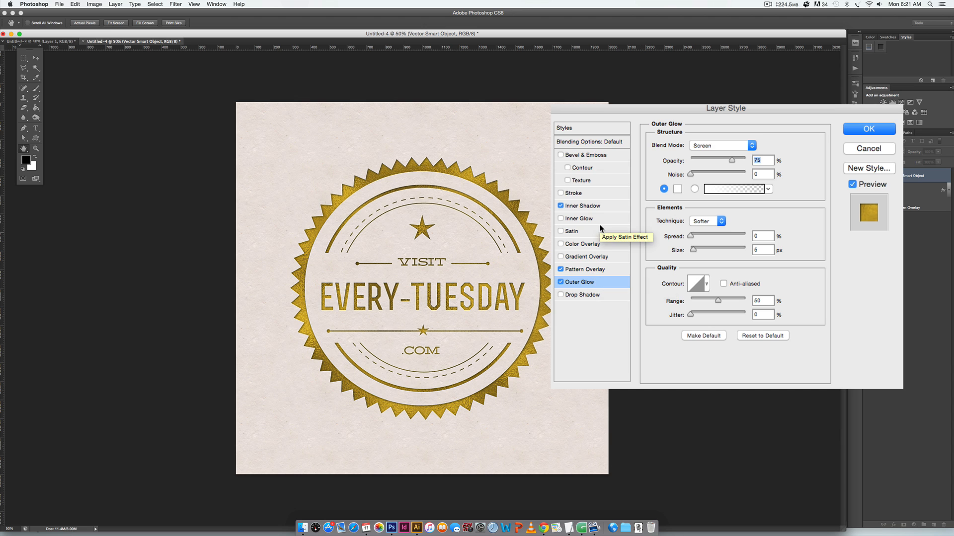
pyautogui.moveTo(701, 149)
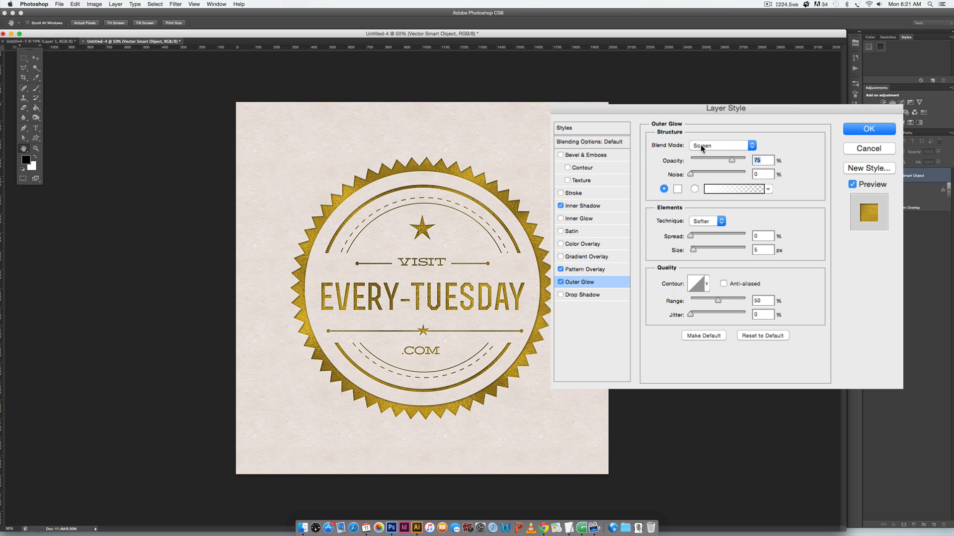
pyautogui.click(721, 145)
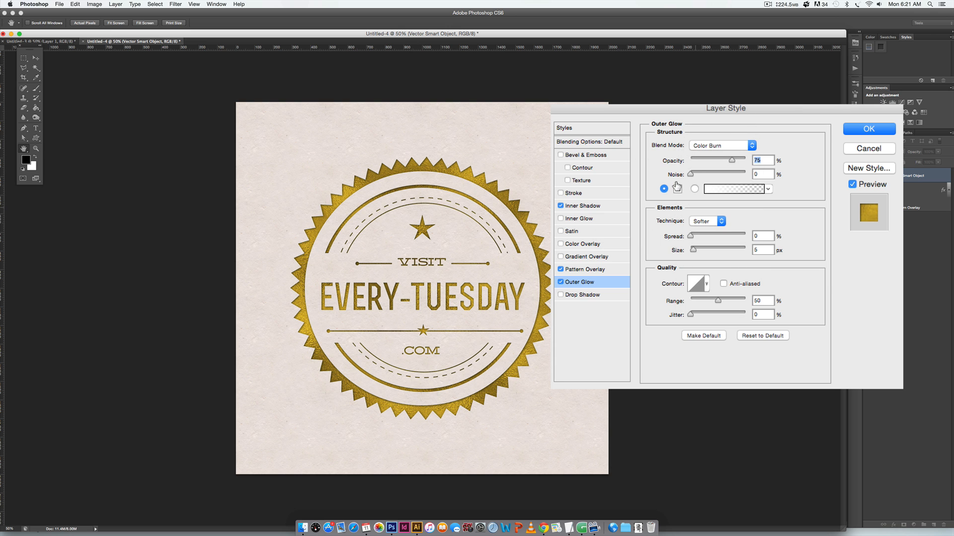
pyautogui.moveTo(676, 189)
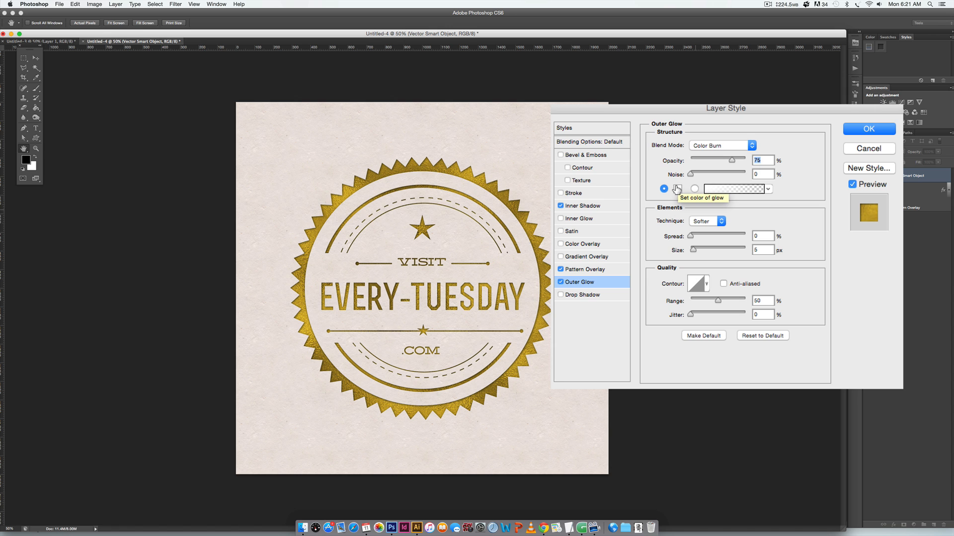
pyautogui.click(734, 189)
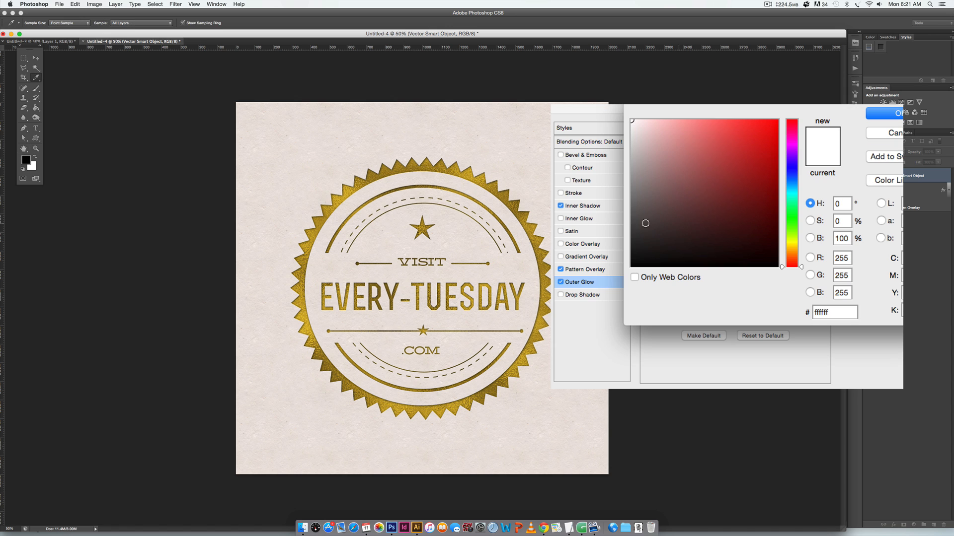
pyautogui.click(630, 245)
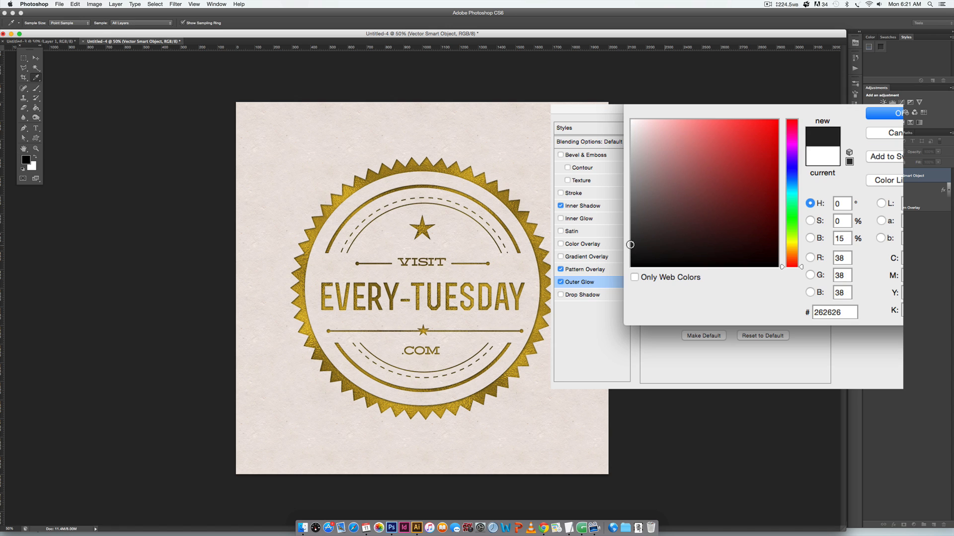
pyautogui.click(890, 113)
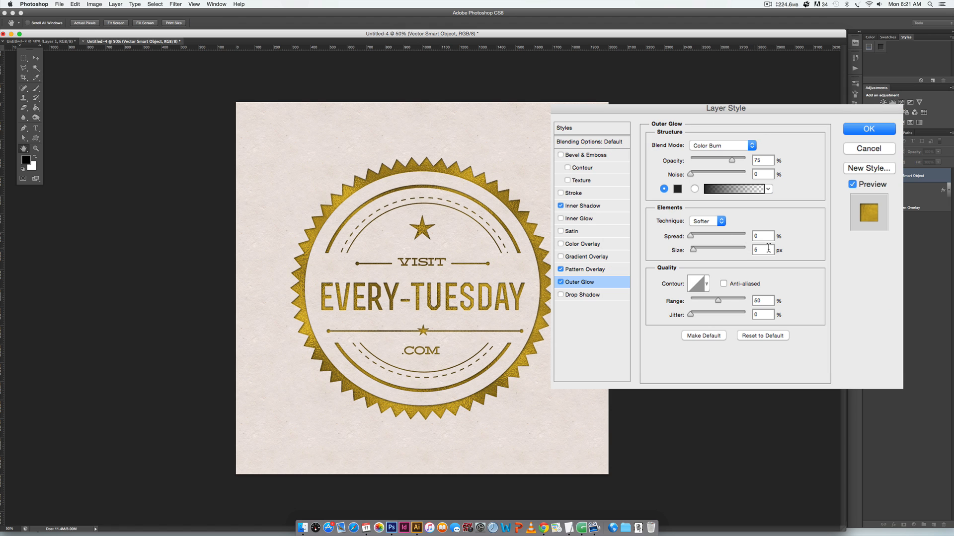
pyautogui.moveTo(764, 249)
pyautogui.write('30')
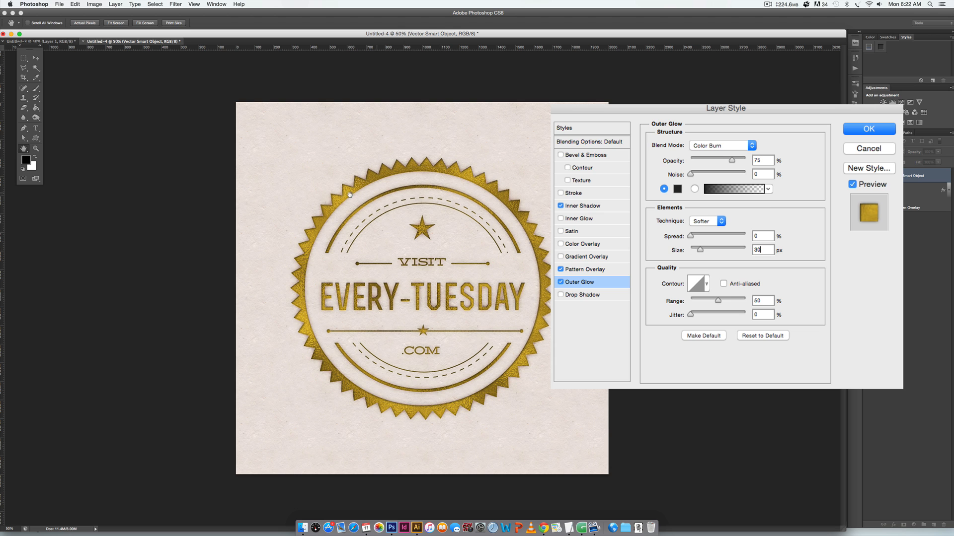
pyautogui.moveTo(544, 281)
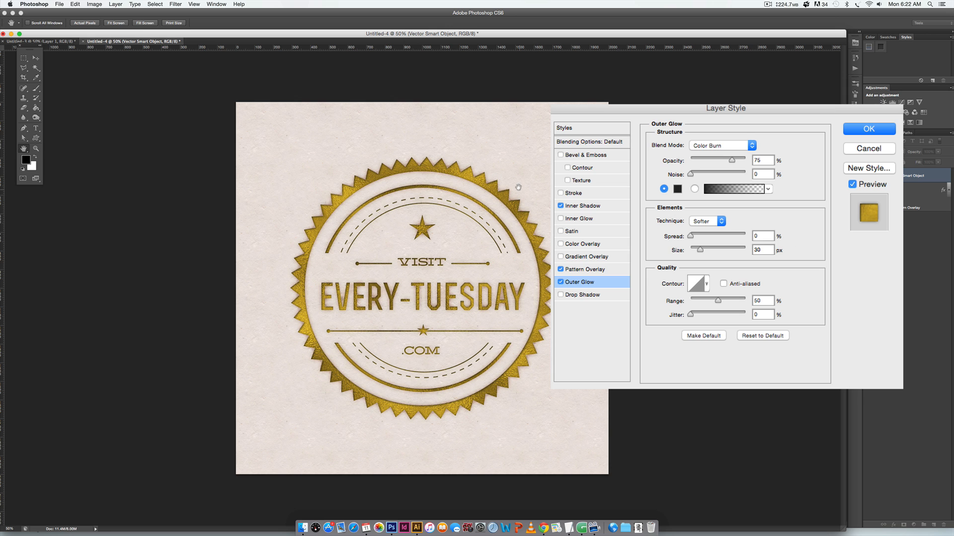
pyautogui.tripleClick(762, 250)
pyautogui.write('15')
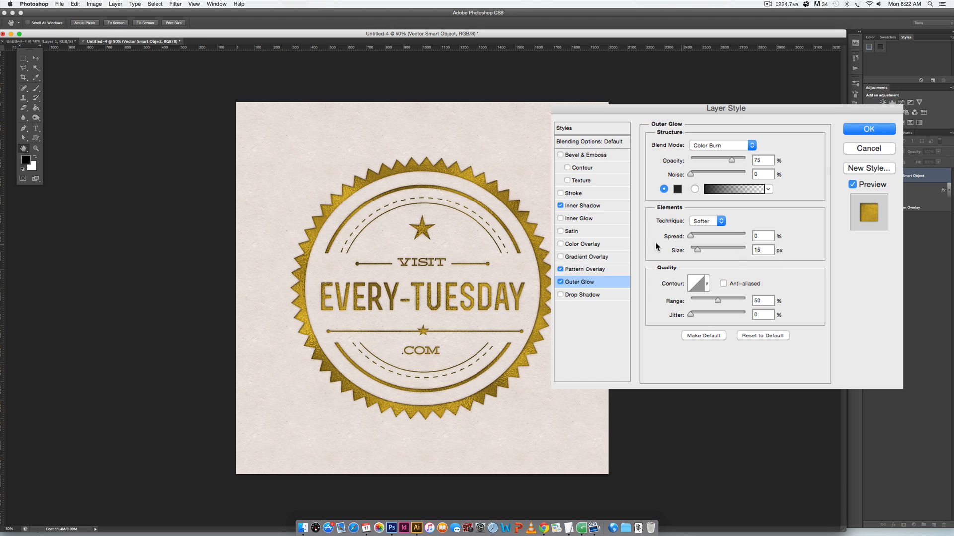
pyautogui.moveTo(560, 231)
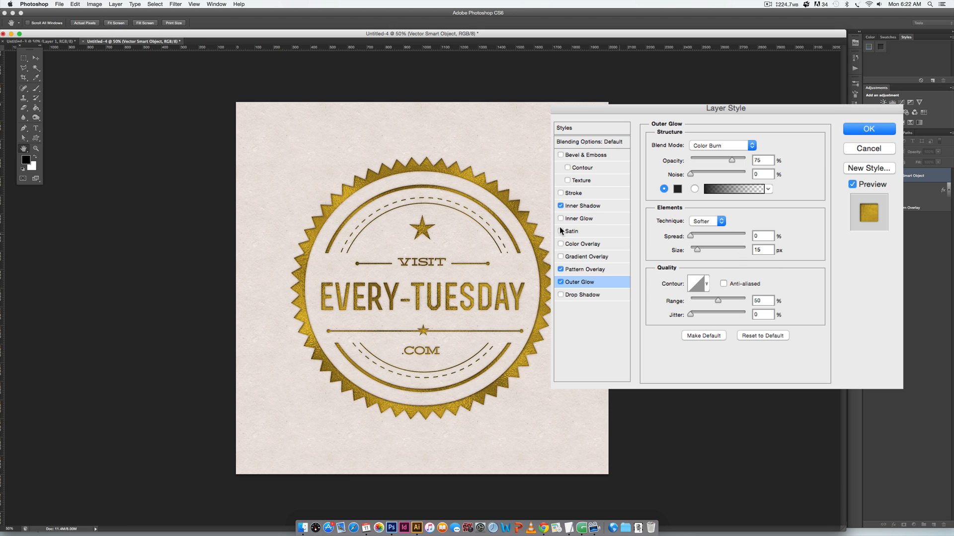
pyautogui.moveTo(571, 231)
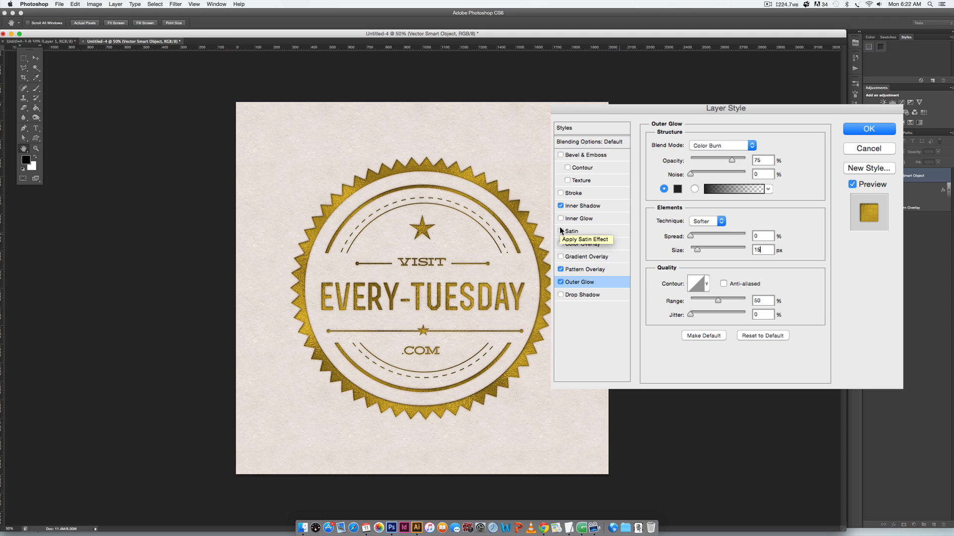
# - Enable Satin with Normal blending and a black satin colour
pyautogui.click(560, 231)
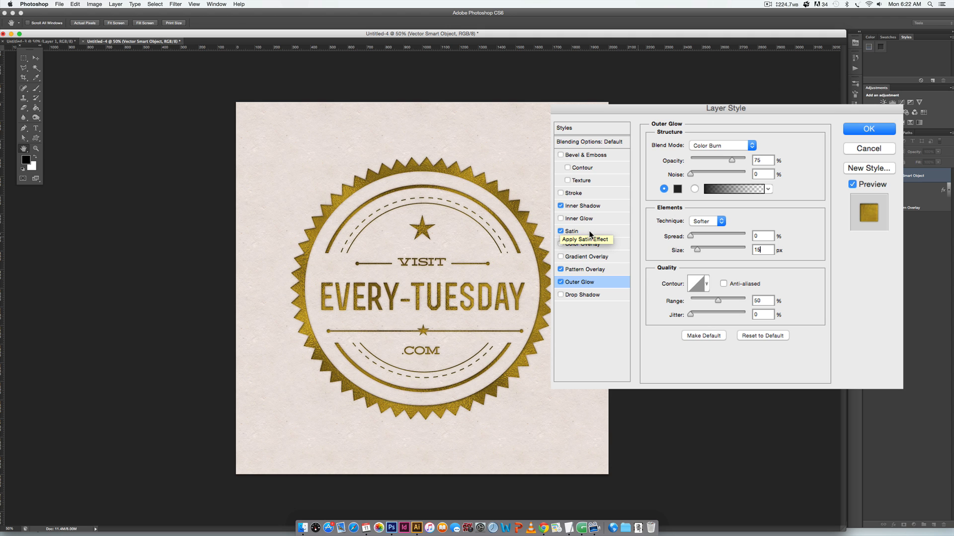
pyautogui.click(571, 232)
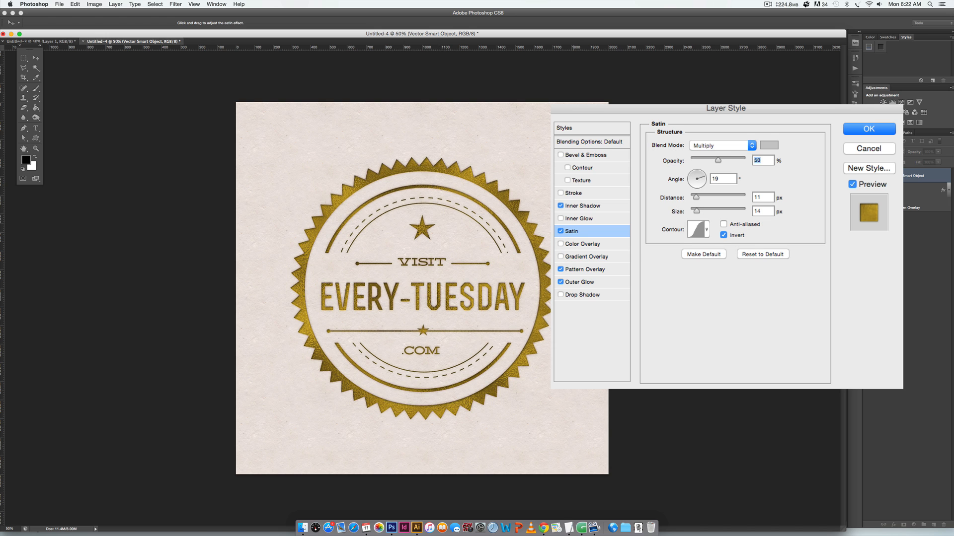
pyautogui.moveTo(460, 176)
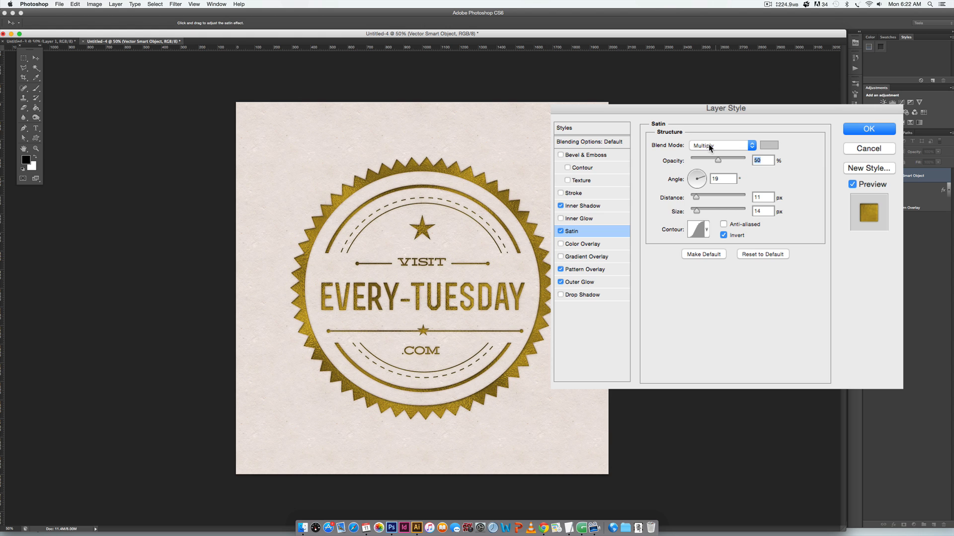
pyautogui.moveTo(722, 145)
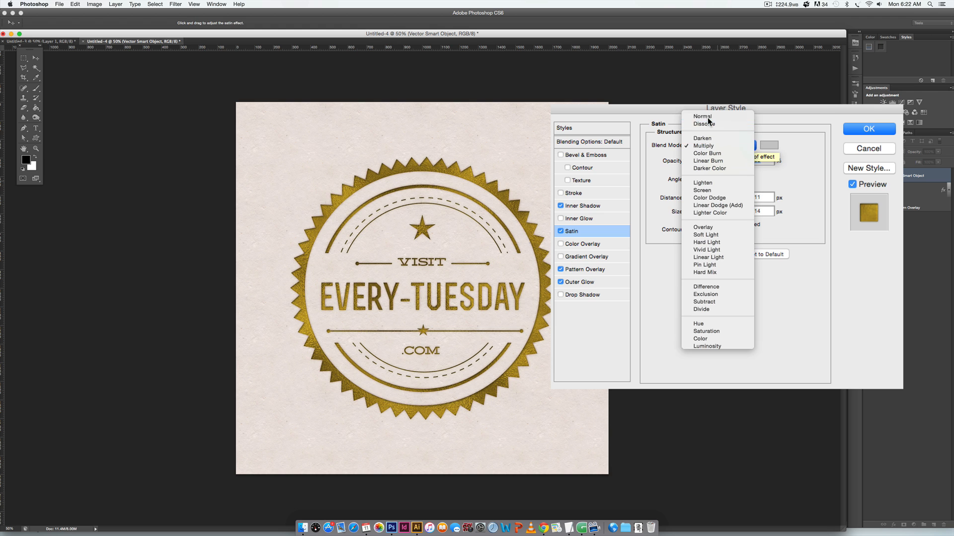
pyautogui.click(703, 117)
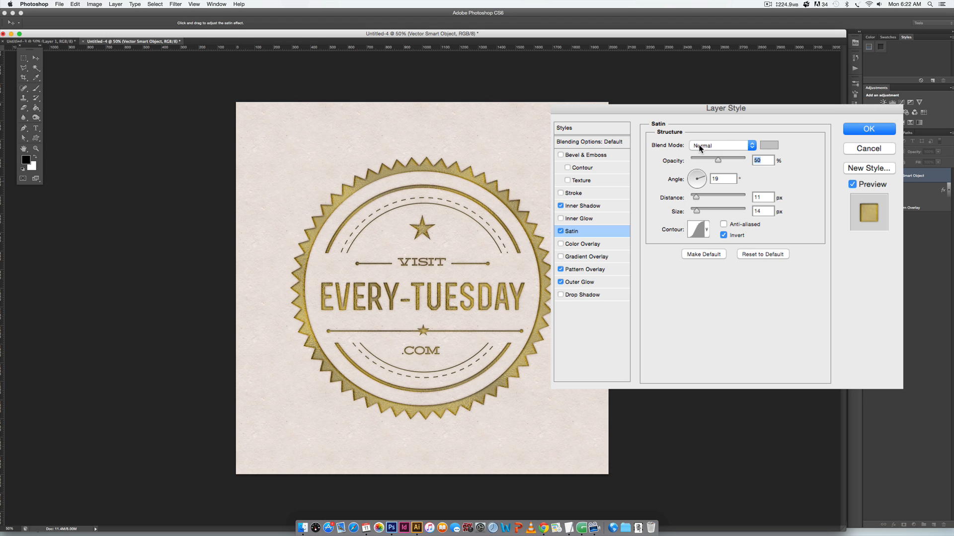
pyautogui.click(768, 145)
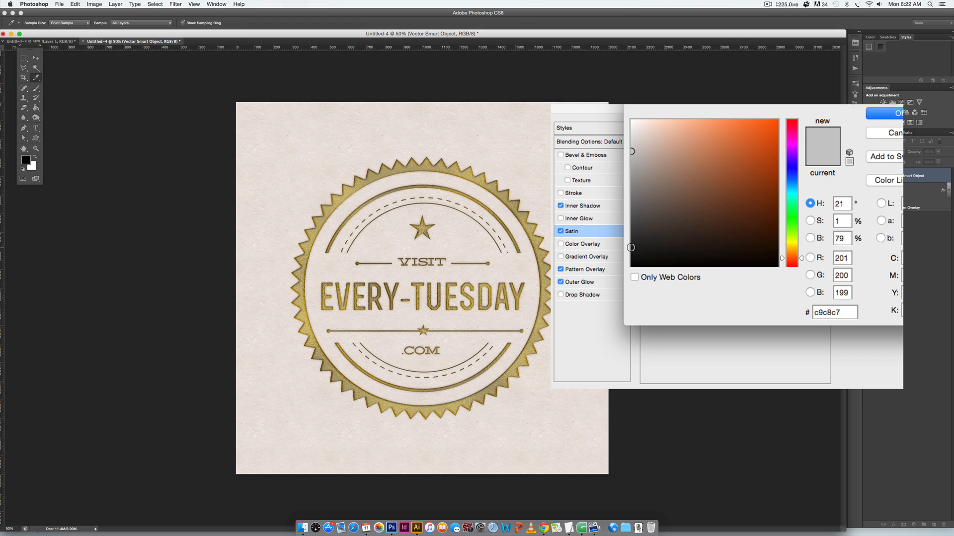
pyautogui.click(891, 113)
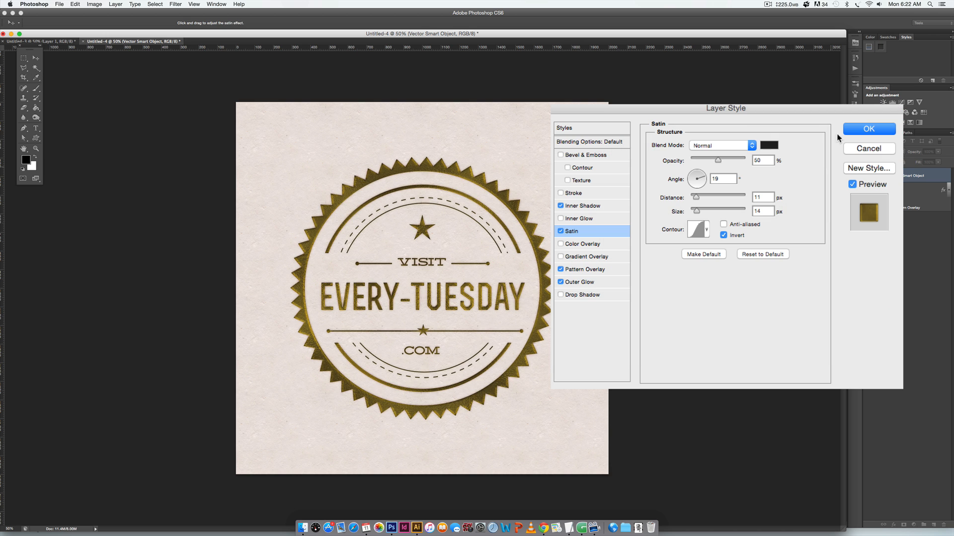
pyautogui.moveTo(430, 172)
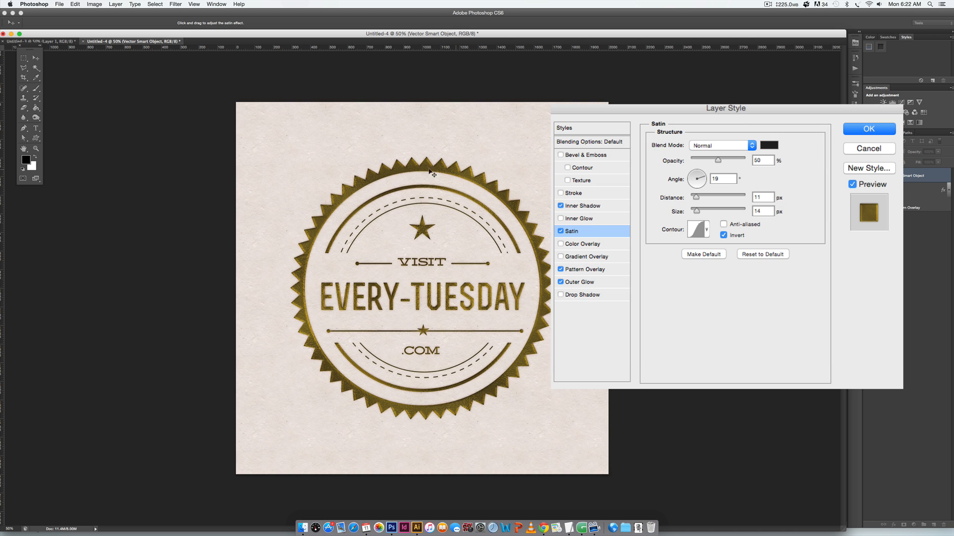
pyautogui.moveTo(470, 315)
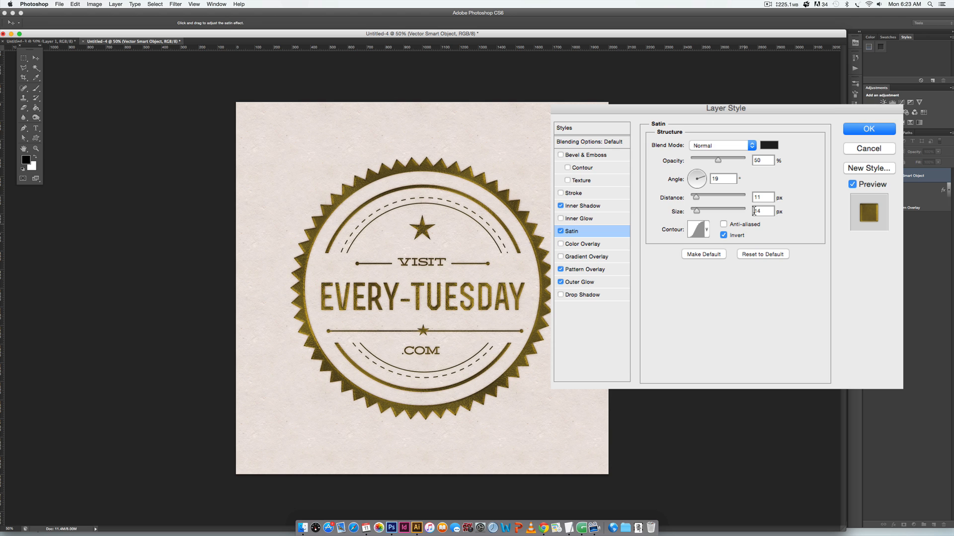
pyautogui.moveTo(738, 227)
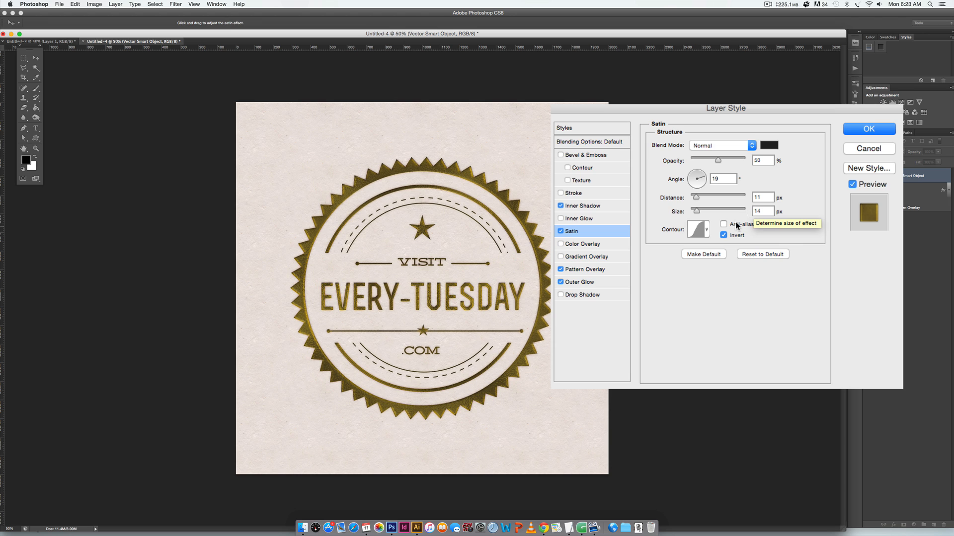
pyautogui.moveTo(707, 235)
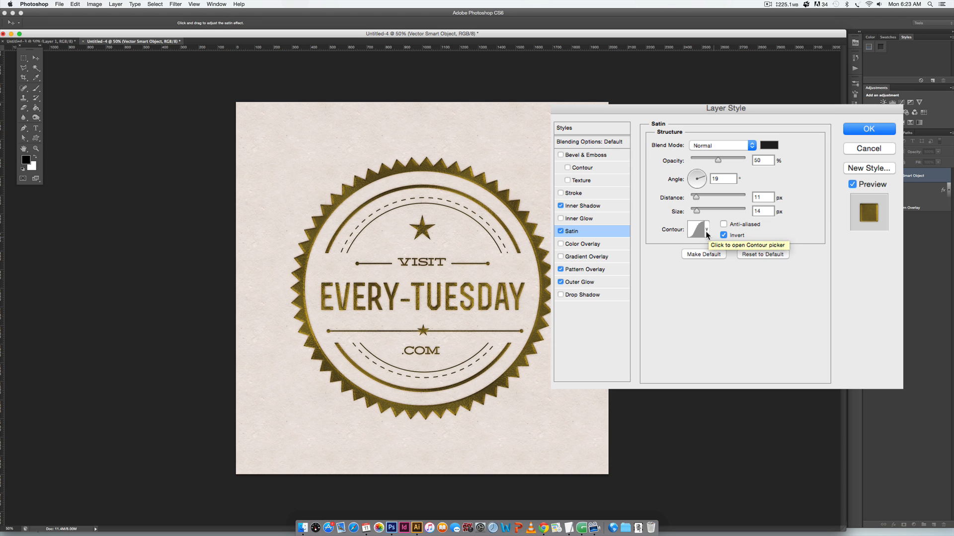
# - Choose a multi-ridged contour preset for the Satin effect
pyautogui.click(705, 230)
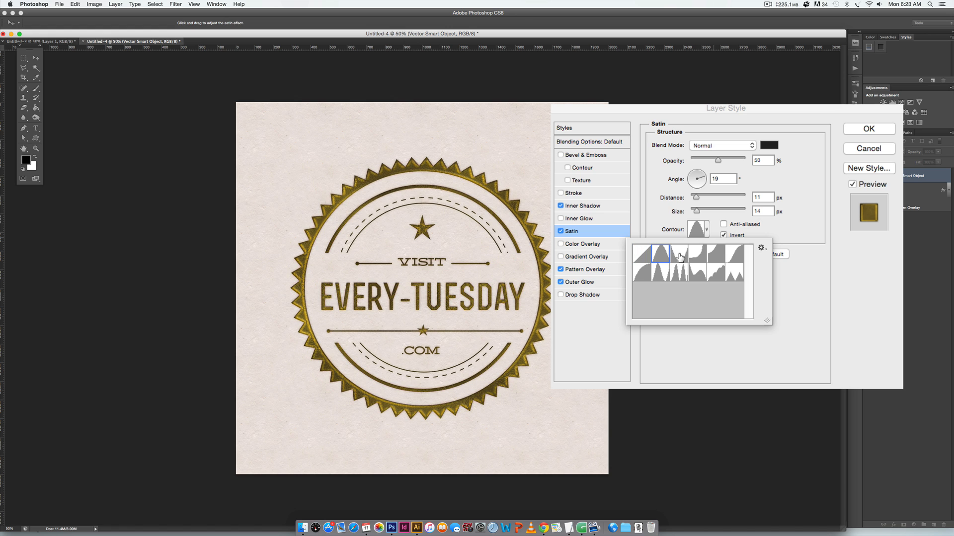
pyautogui.moveTo(702, 258)
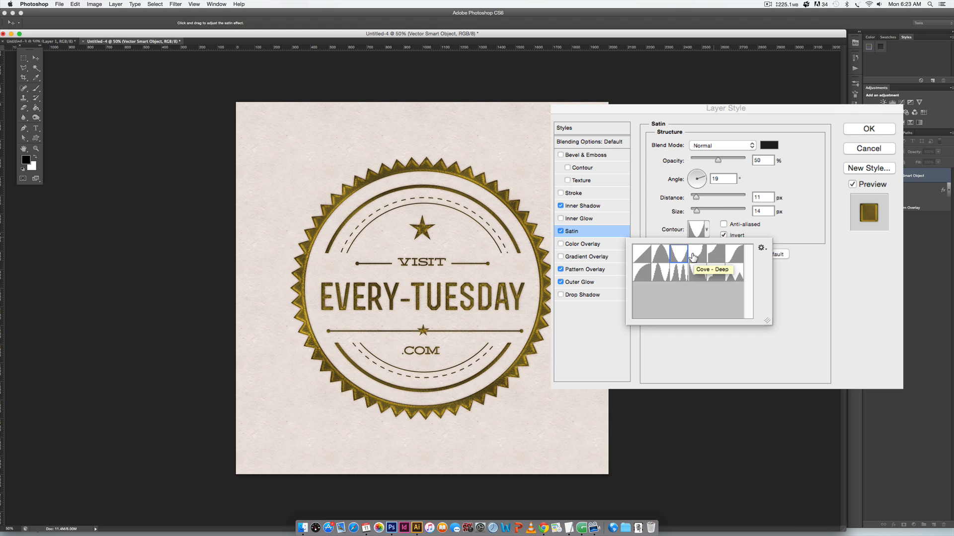
pyautogui.moveTo(734, 258)
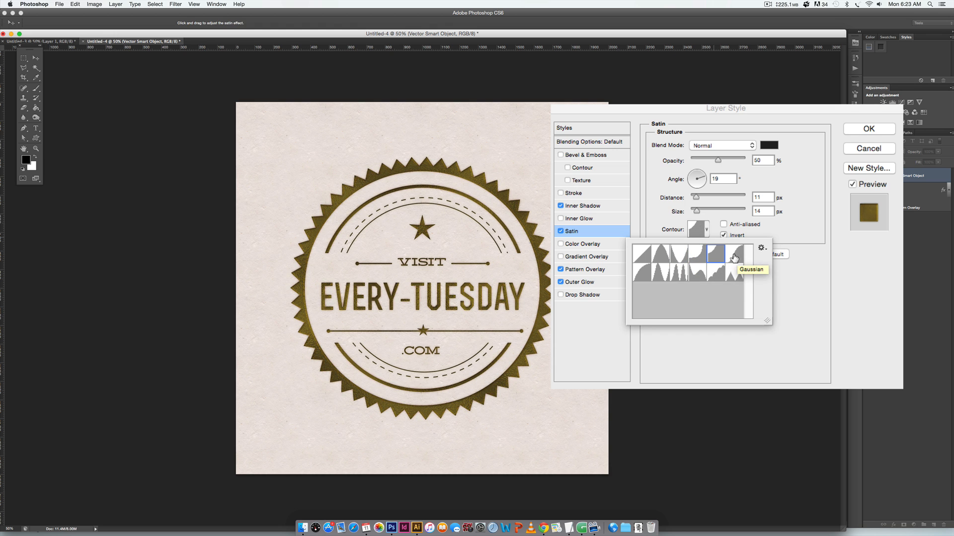
pyautogui.moveTo(692, 277)
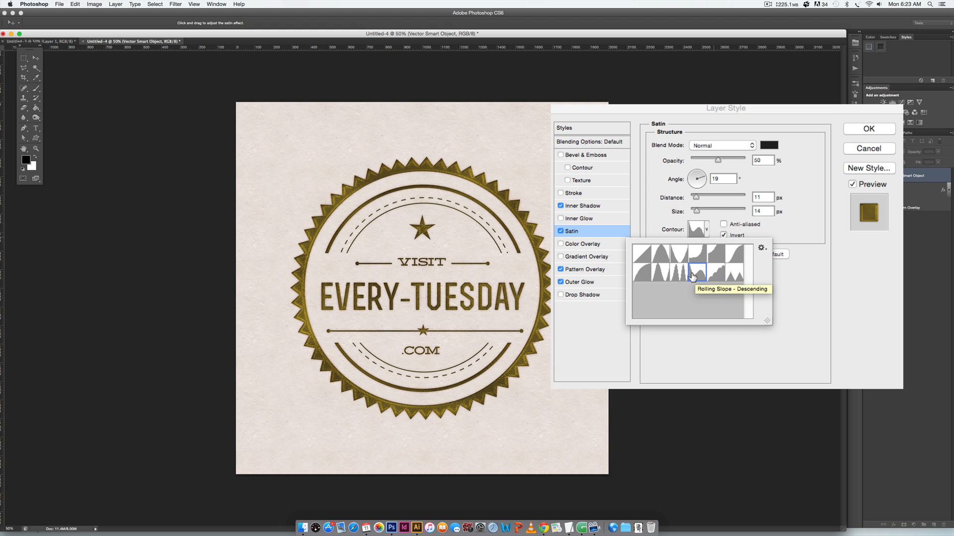
pyautogui.moveTo(633, 278)
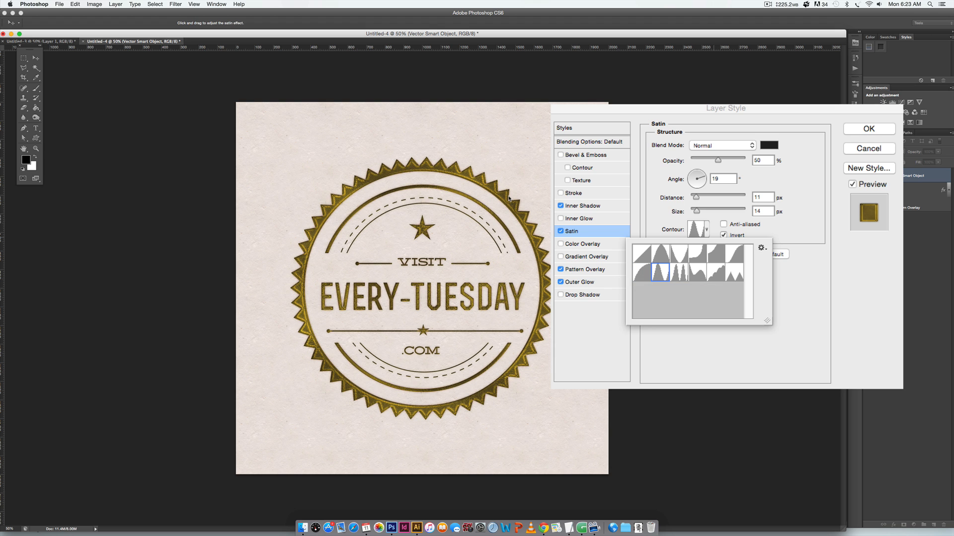
pyautogui.moveTo(439, 183)
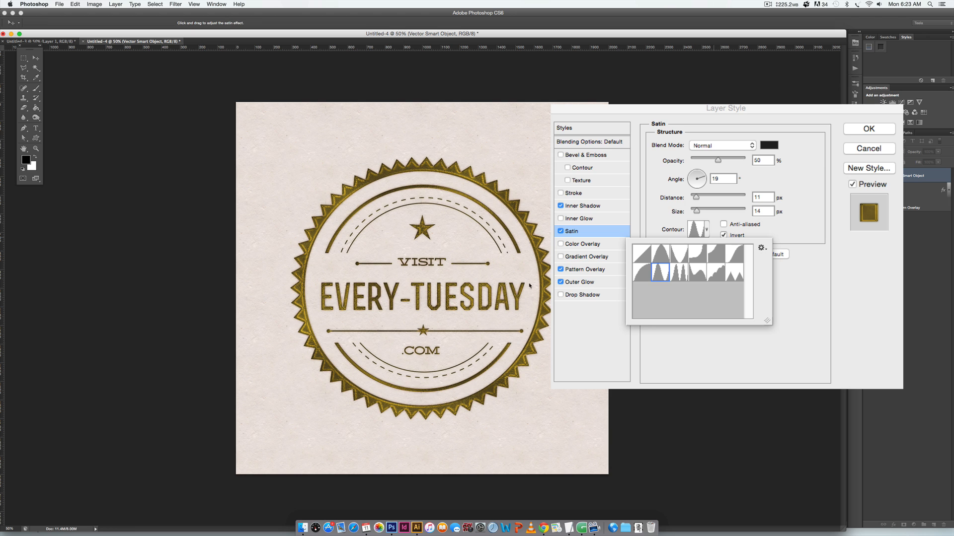
pyautogui.moveTo(812, 278)
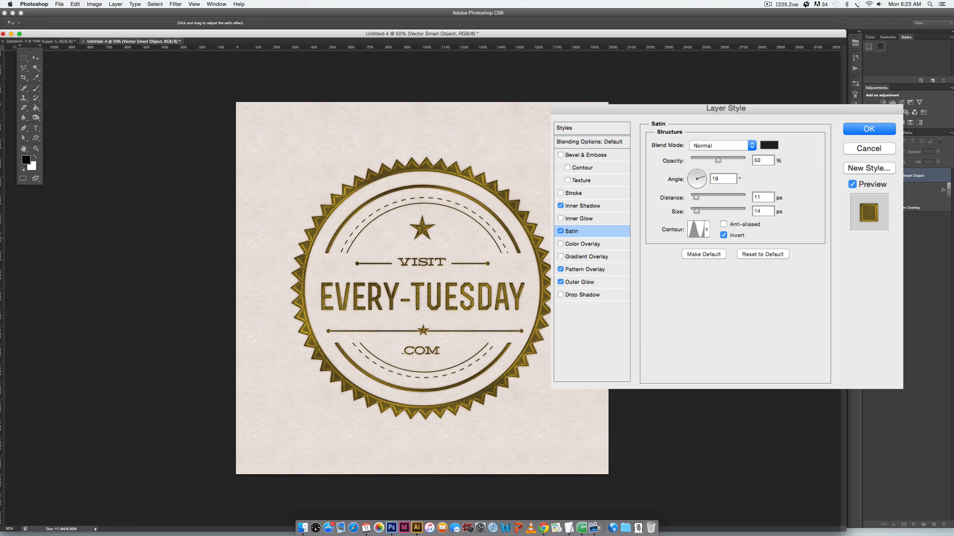
# - Set the Satin blend mode to Soft Light for a brighter, warmer gold
pyautogui.click(721, 146)
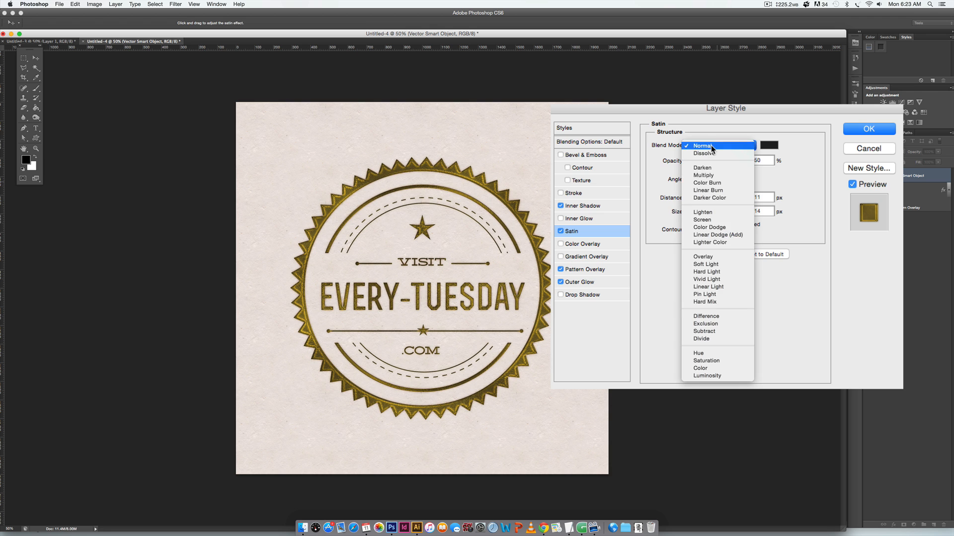
pyautogui.click(706, 264)
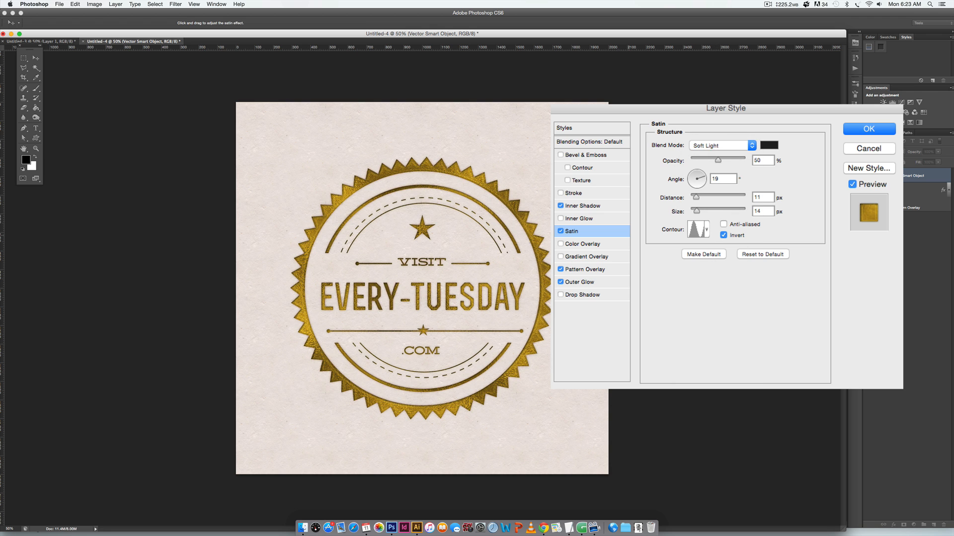
pyautogui.moveTo(541, 304)
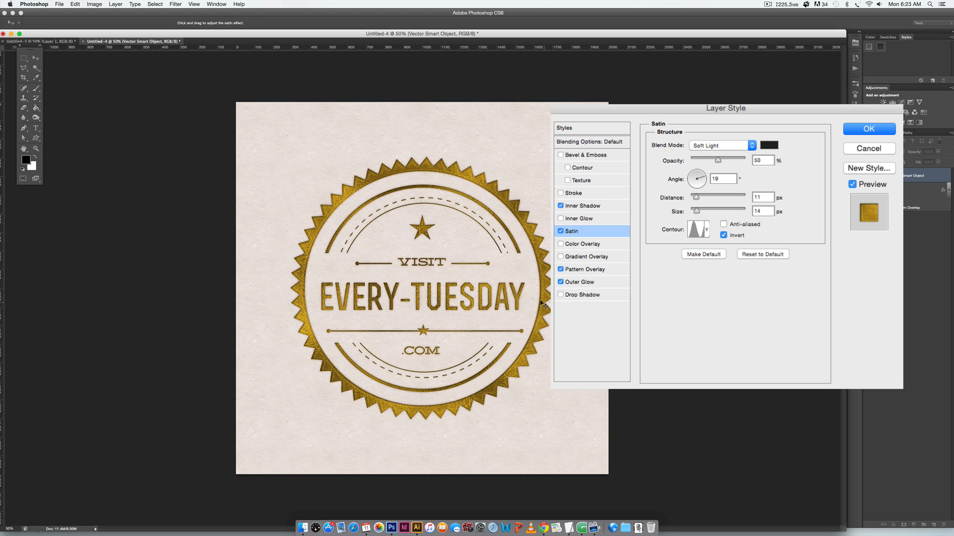
pyautogui.moveTo(315, 330)
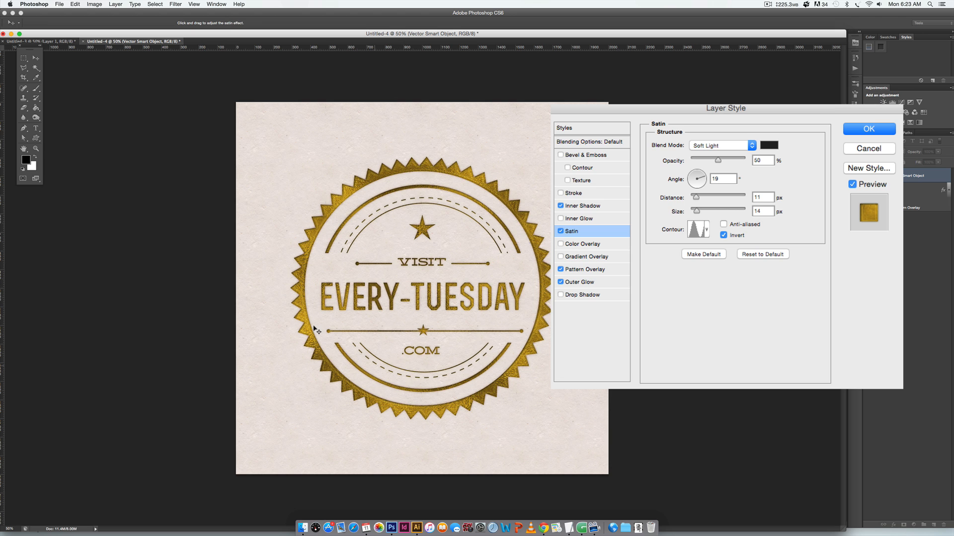
pyautogui.moveTo(532, 214)
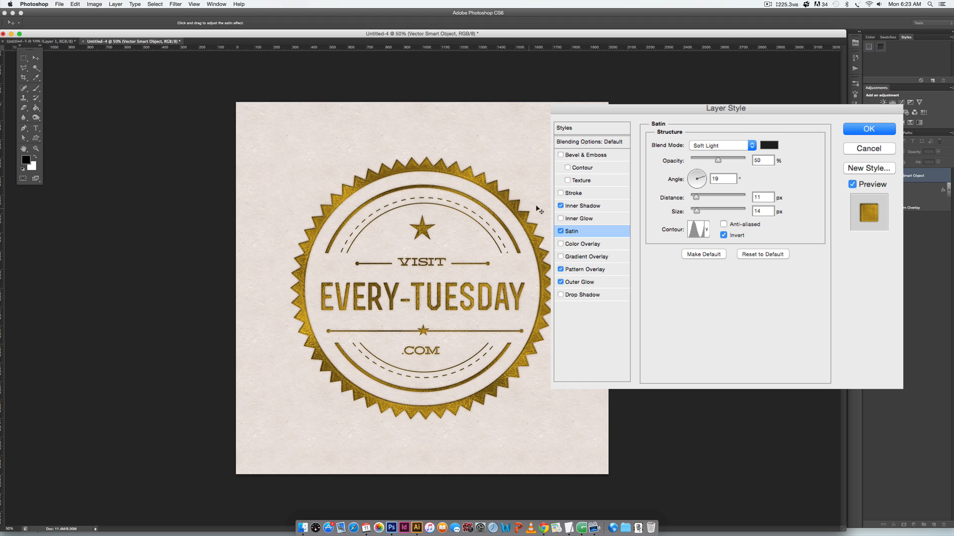
pyautogui.moveTo(590, 128)
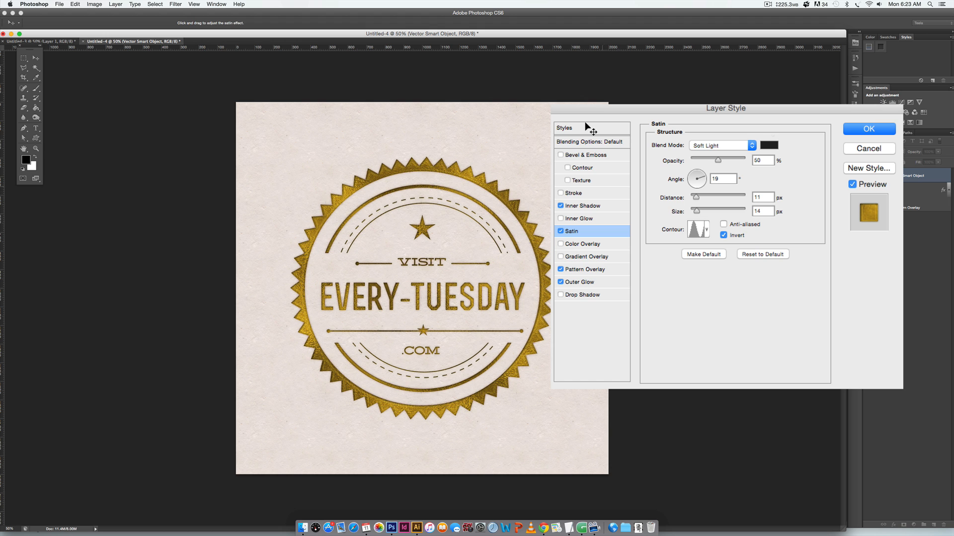
# - Confirm the Layer Style so the badge keeps inner shadow, satin, pattern overlay and outer glow
pyautogui.click(868, 129)
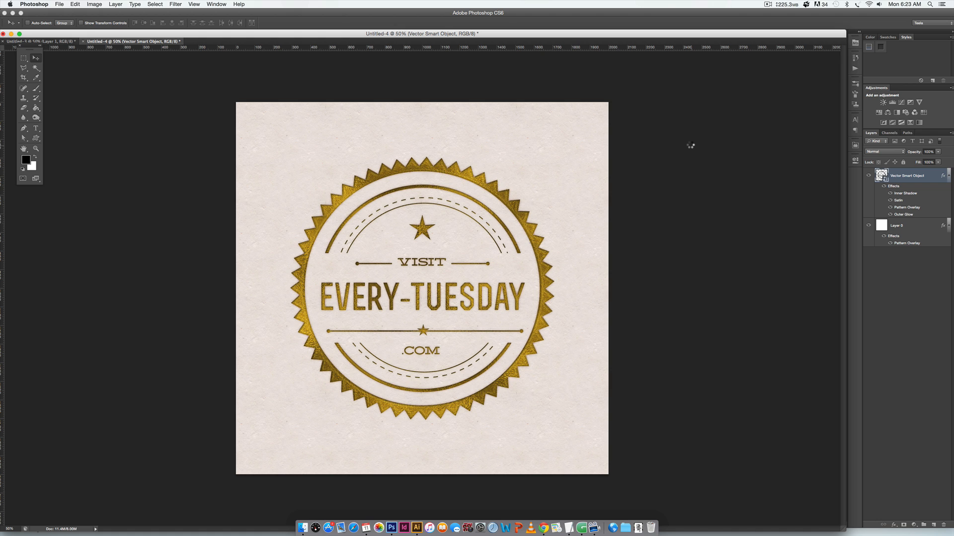
pyautogui.moveTo(691, 146)
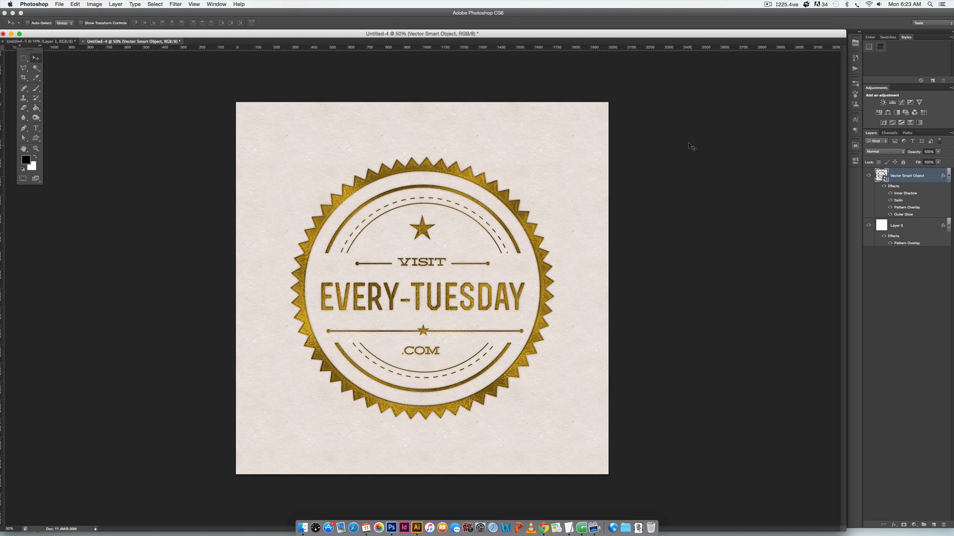